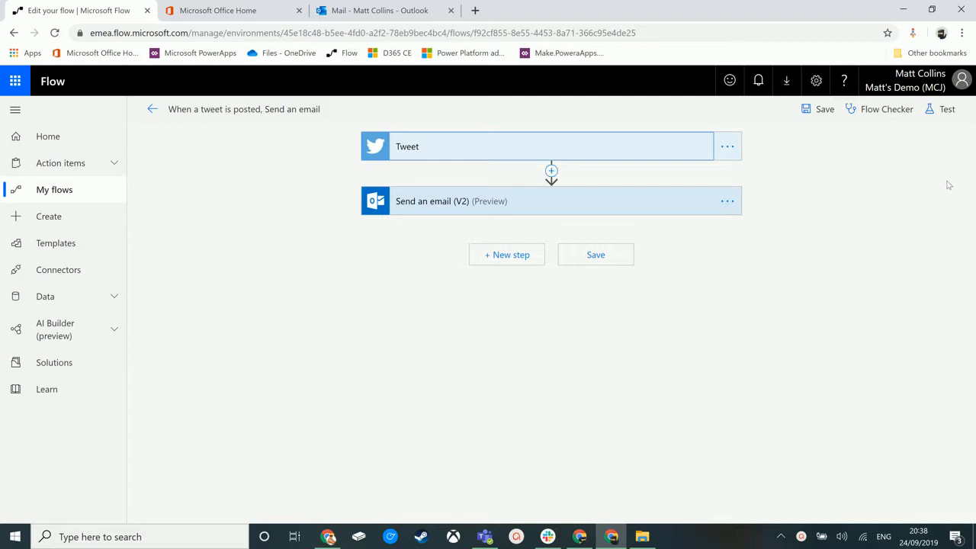
pyautogui.moveTo(508, 145)
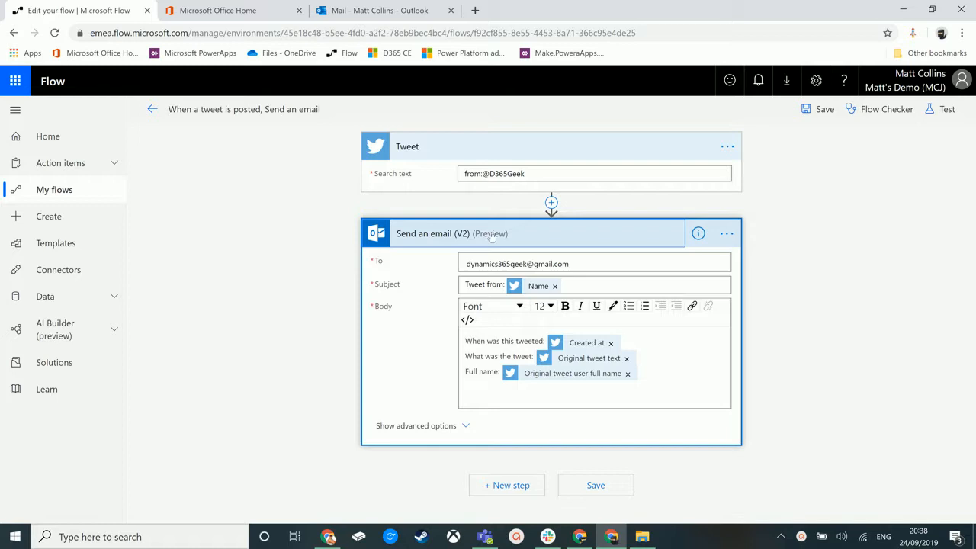
pyautogui.moveTo(464, 408)
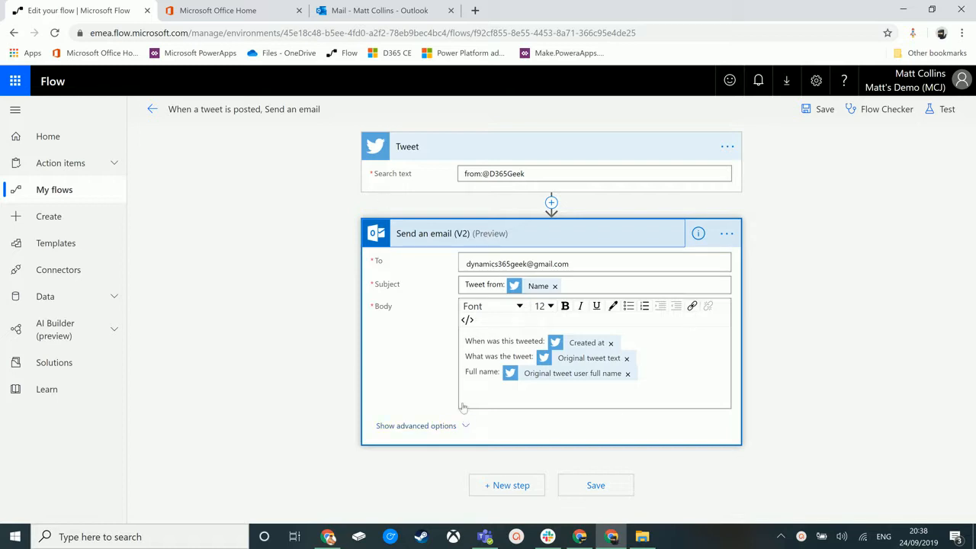
pyautogui.moveTo(493, 196)
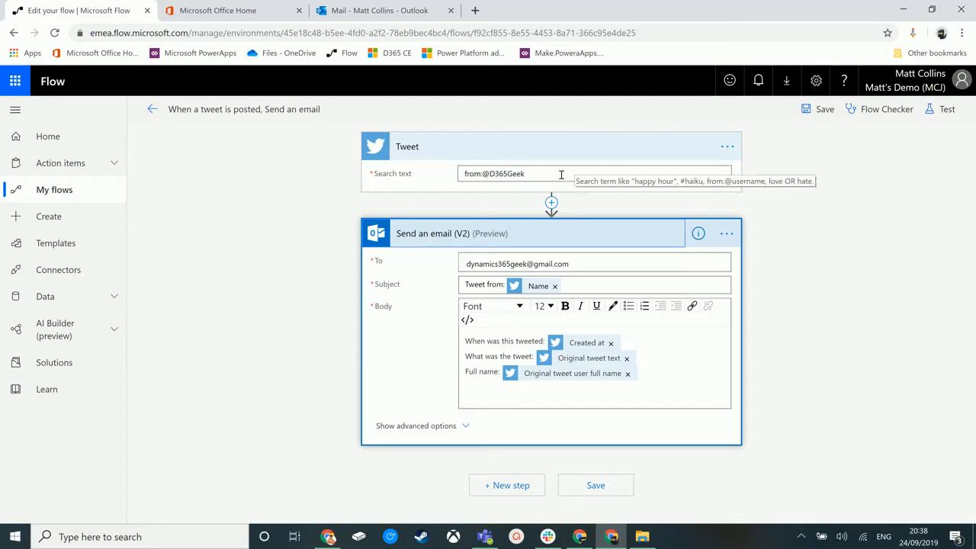
pyautogui.moveTo(355, 105)
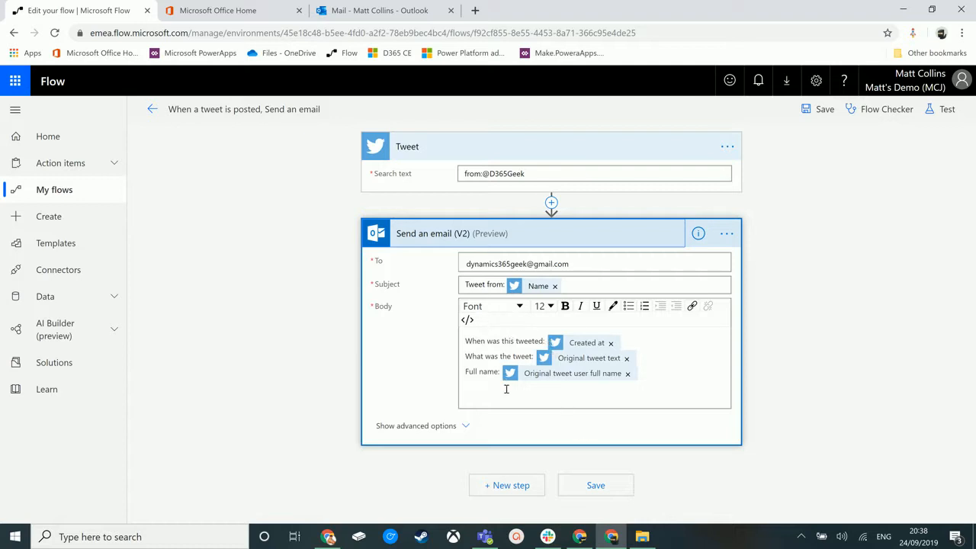
pyautogui.moveTo(524, 103)
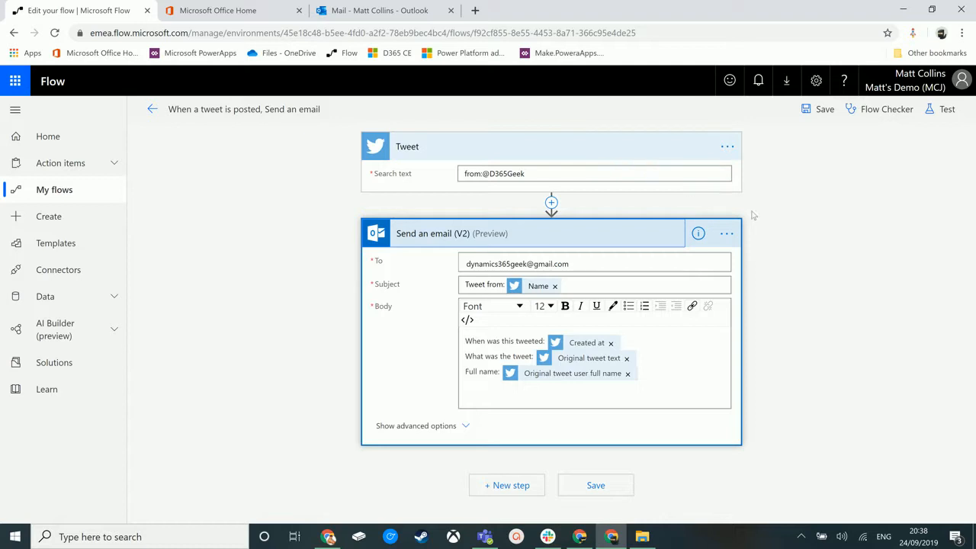
pyautogui.moveTo(948, 109)
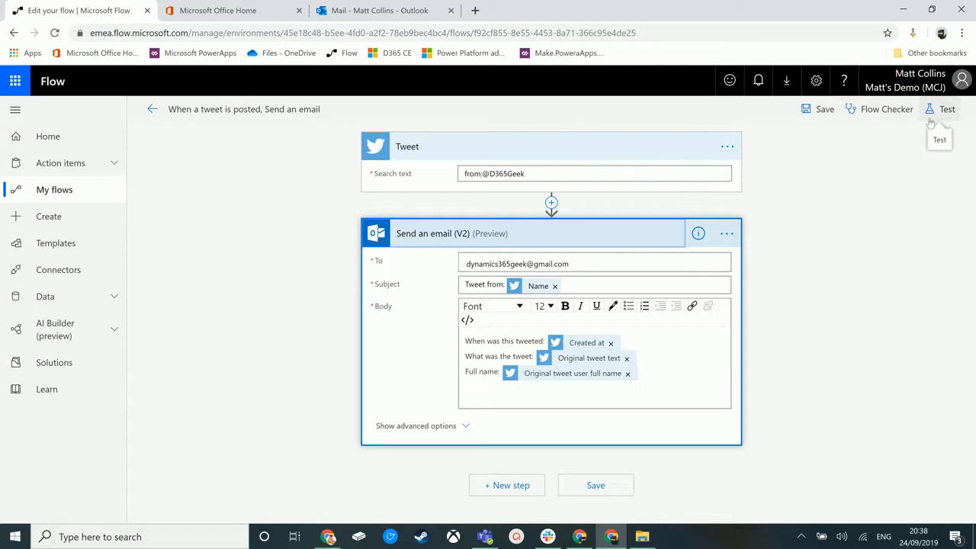
pyautogui.moveTo(909, 136)
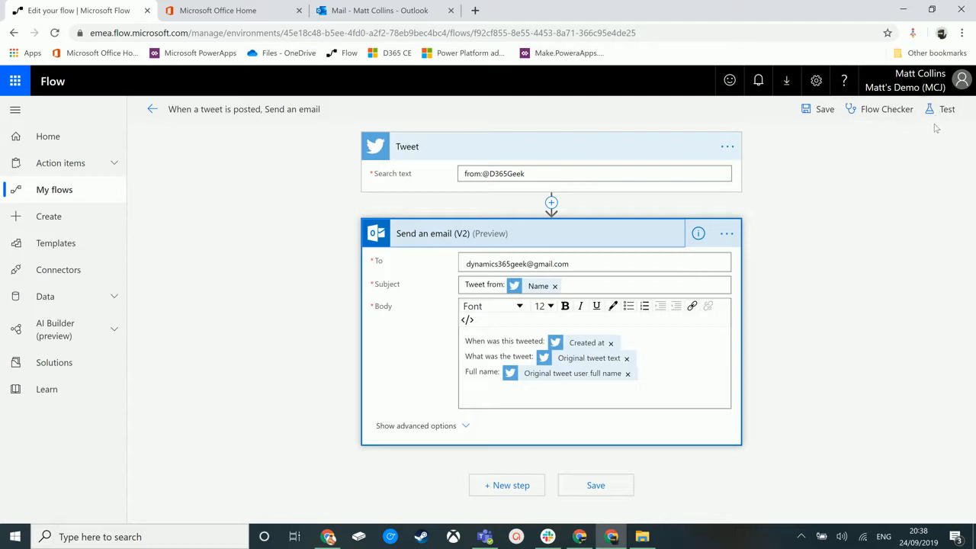
pyautogui.moveTo(947, 109)
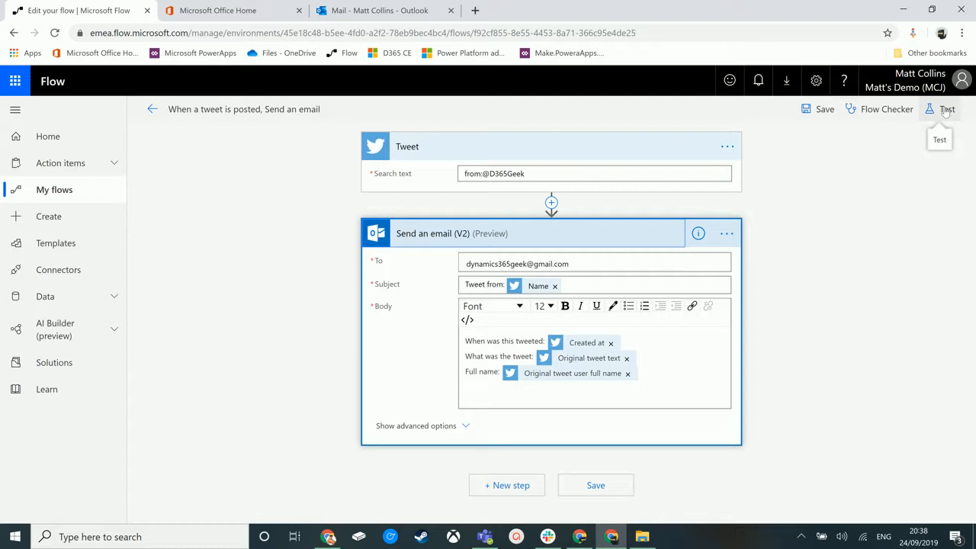
# Start a flow test with the 'I'll perform the trigger action' option selected
pyautogui.click(947, 109)
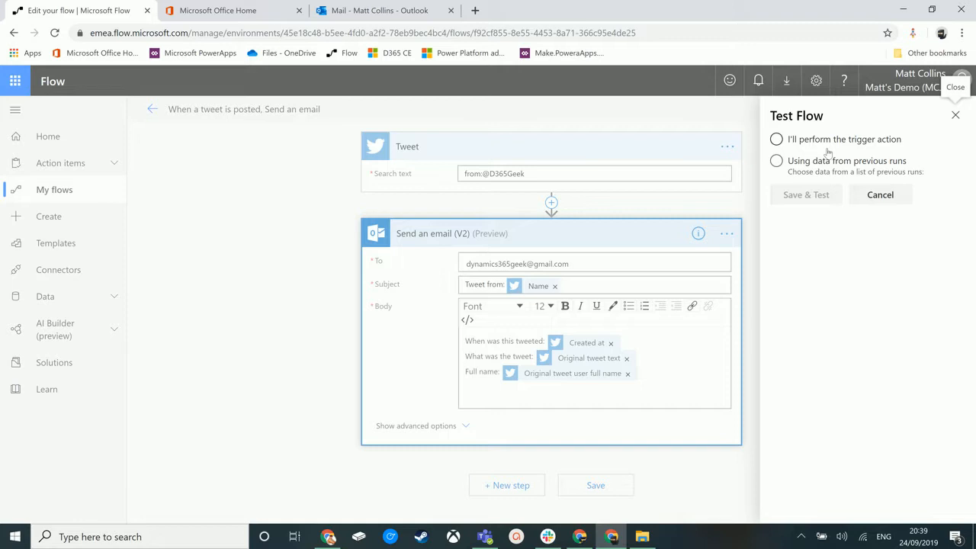
pyautogui.moveTo(885, 151)
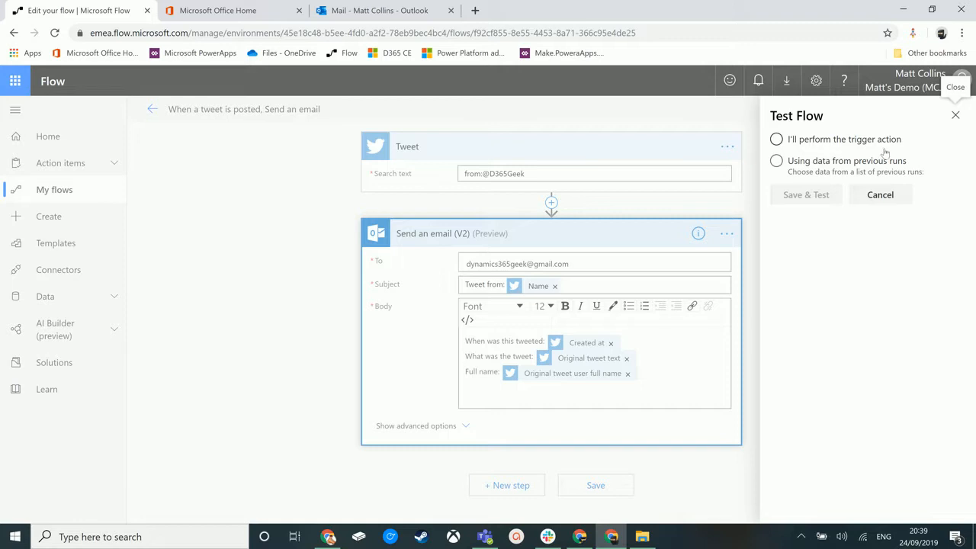
pyautogui.moveTo(854, 181)
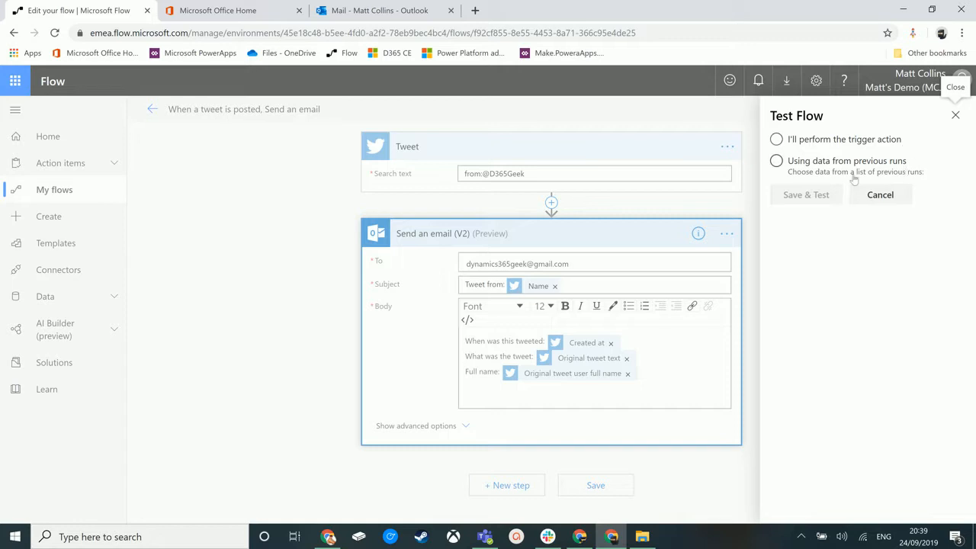
pyautogui.moveTo(926, 161)
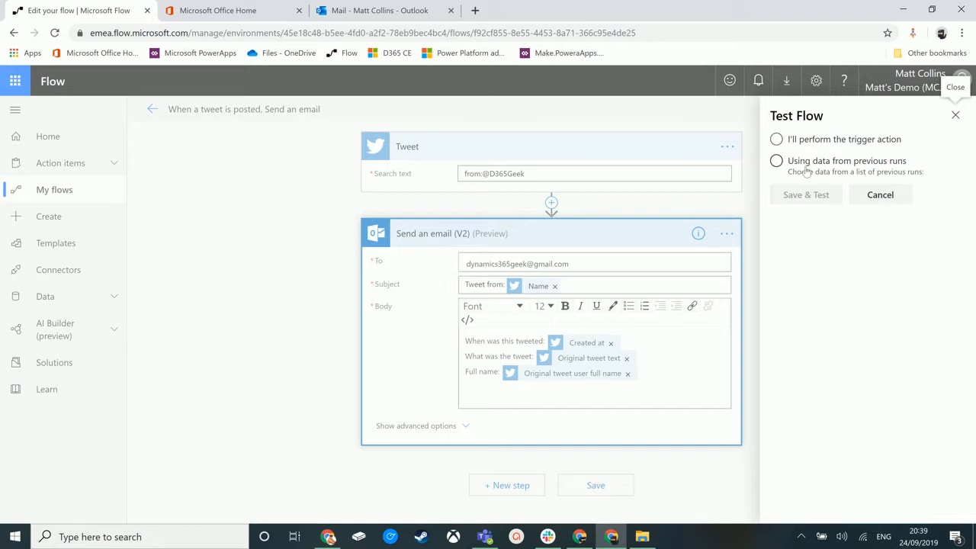
pyautogui.click(775, 161)
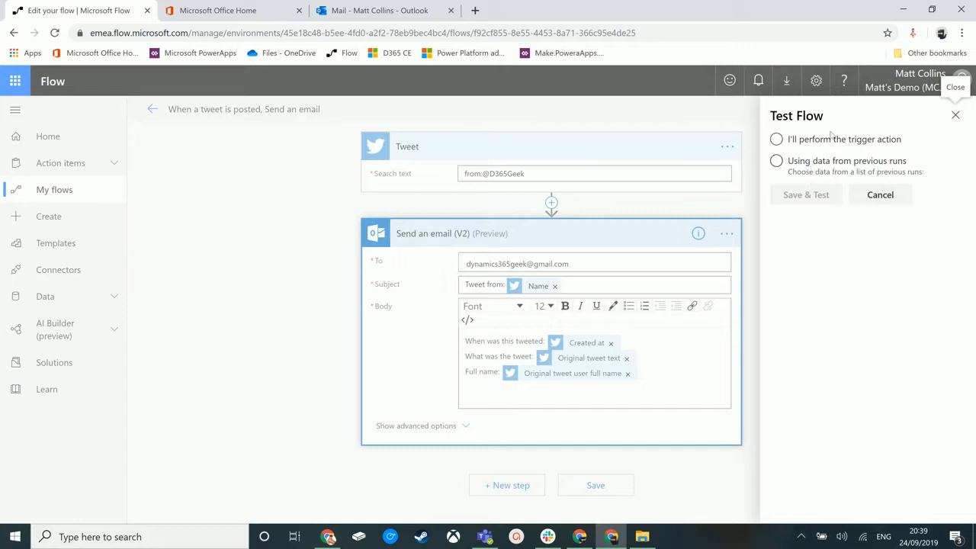
pyautogui.click(776, 139)
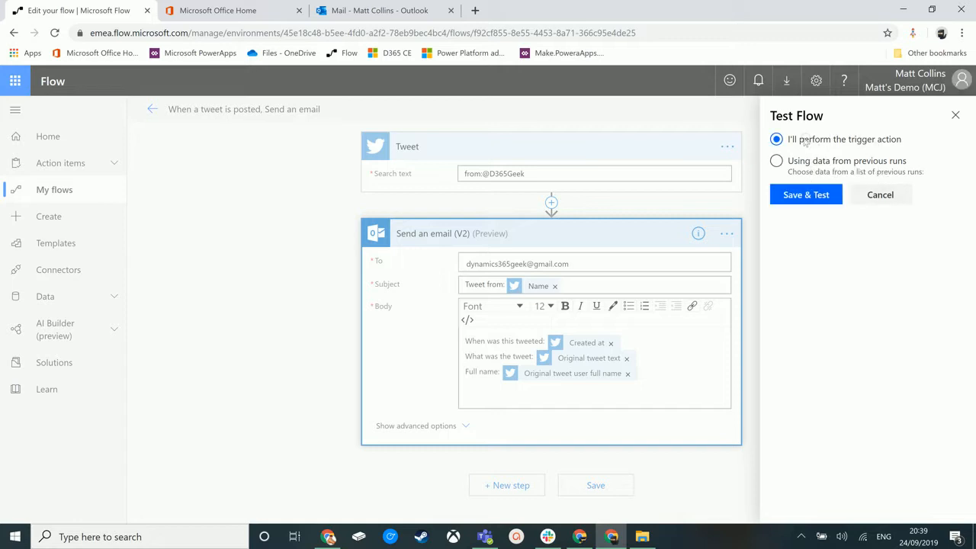
pyautogui.moveTo(806, 194)
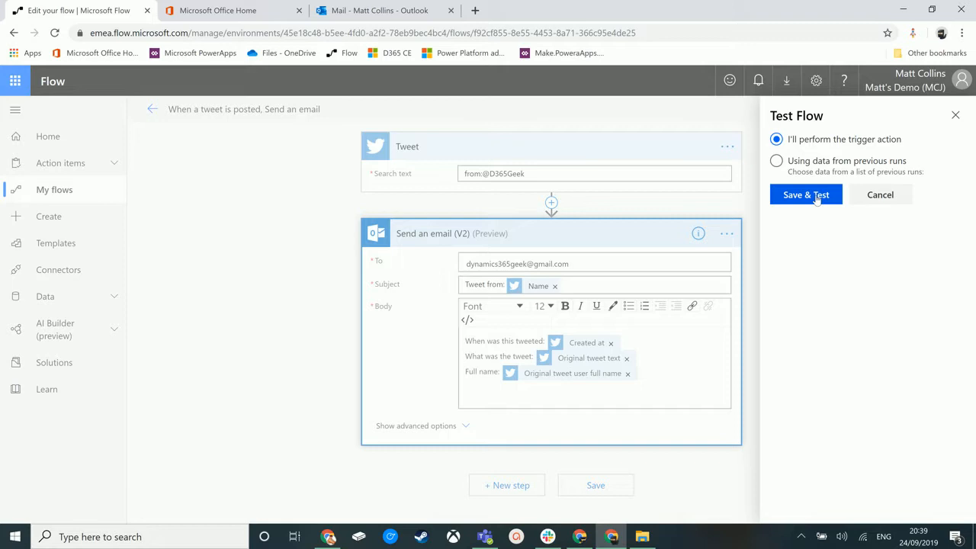
# Save & Test the flow so it waits for a triggering tweet
pyautogui.click(807, 195)
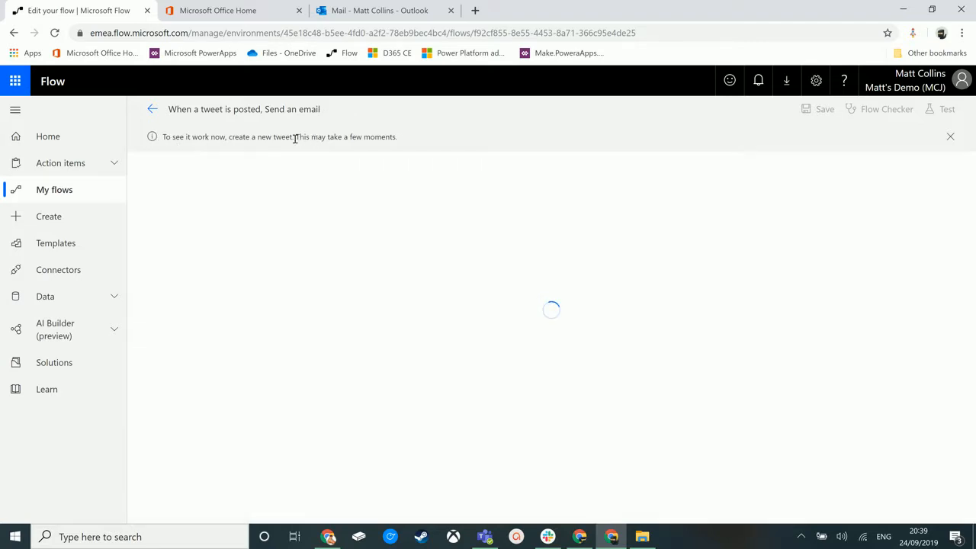
pyautogui.moveTo(225, 147)
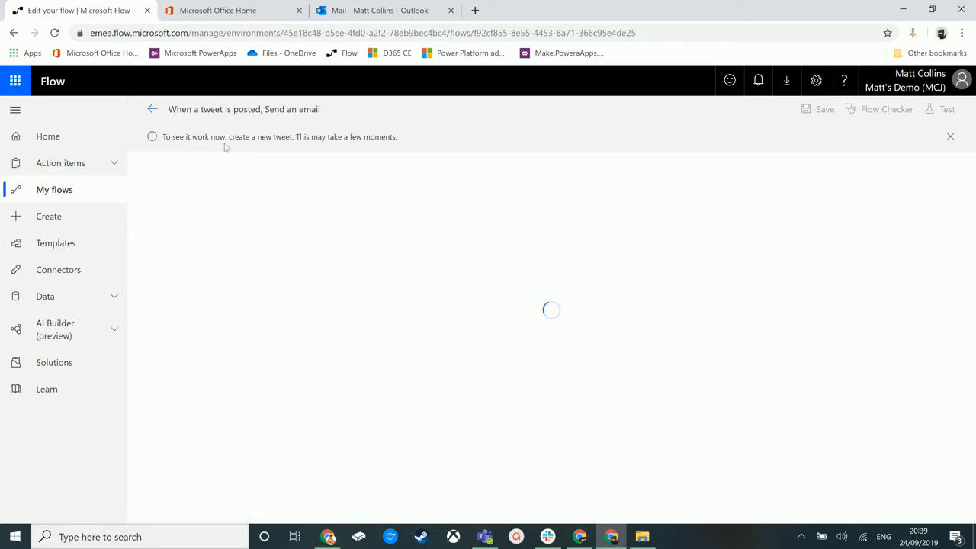
pyautogui.moveTo(448, 182)
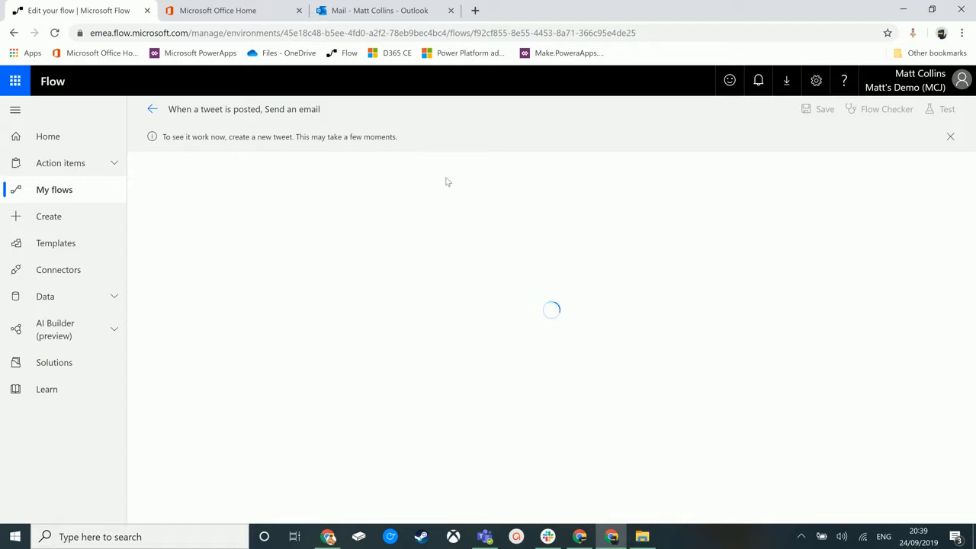
pyautogui.moveTo(439, 199)
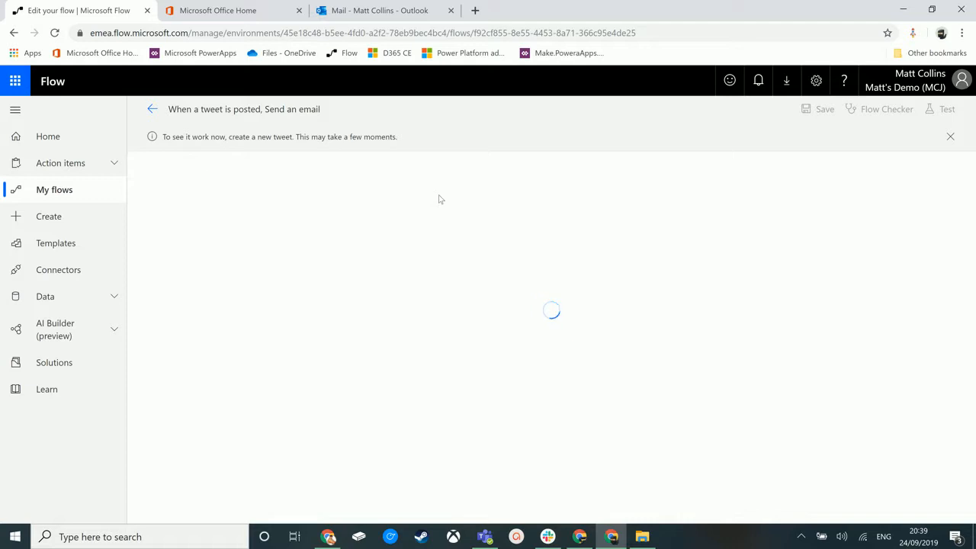
pyautogui.moveTo(328, 536)
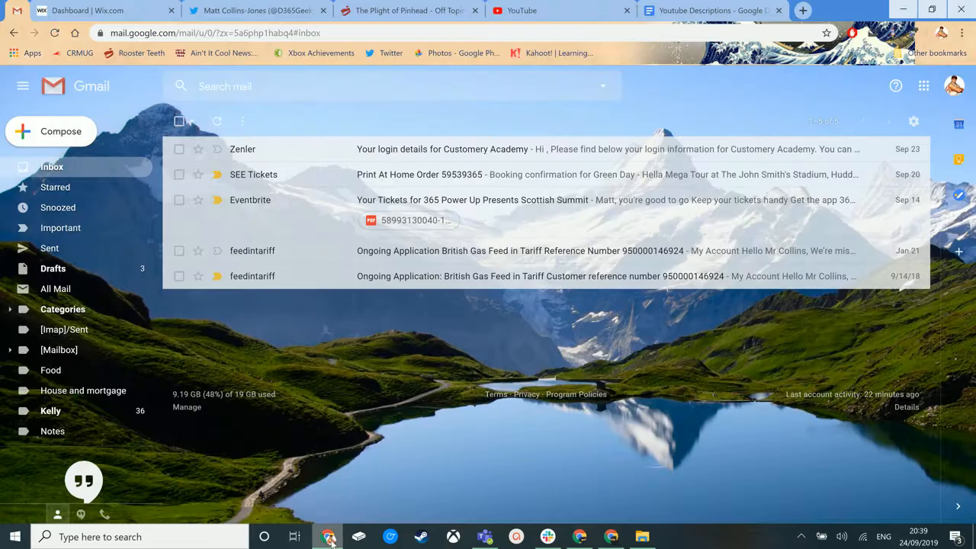
# Post the tweet 'This is a test Tweet or Twest as i call it.' from the profile
pyautogui.click(255, 10)
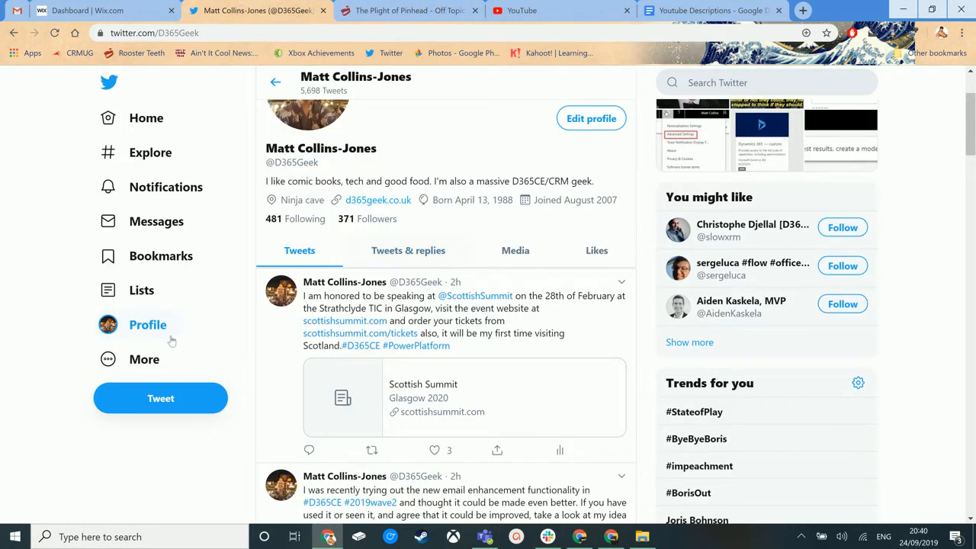
pyautogui.click(160, 398)
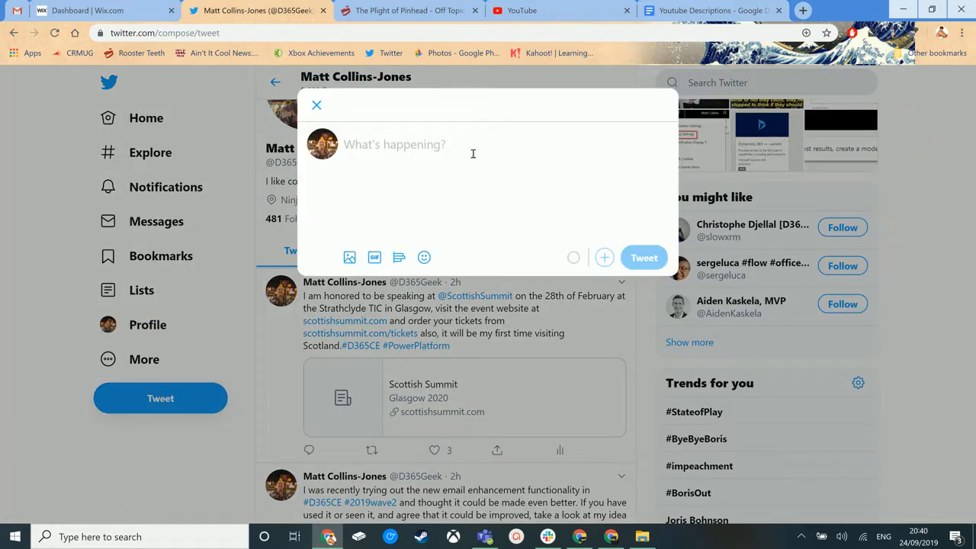
pyautogui.write('This is')
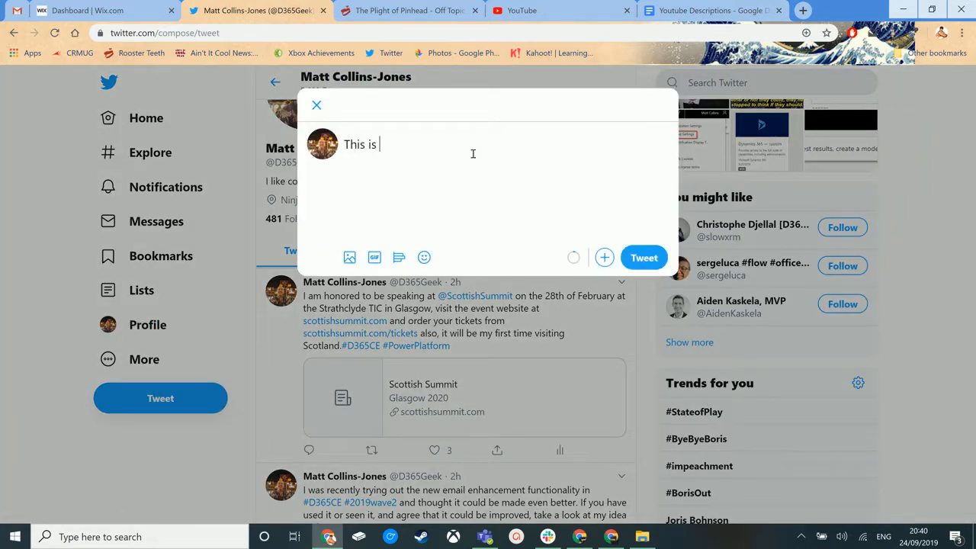
pyautogui.write('a test Tweet or')
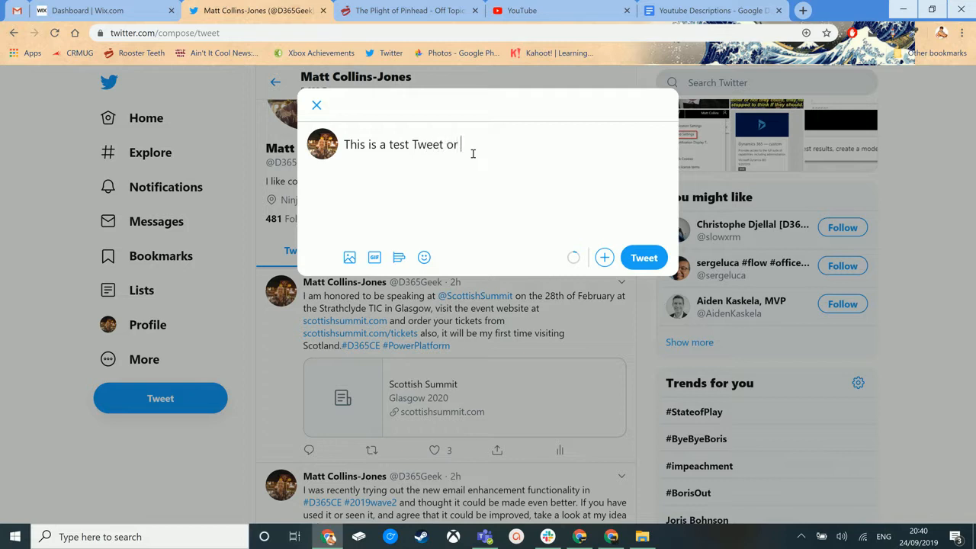
pyautogui.write('Tweet a')
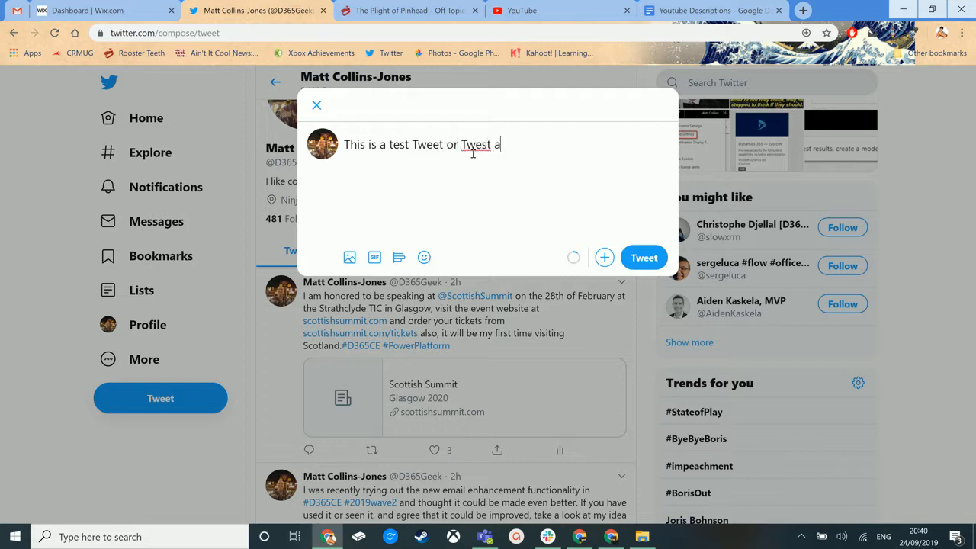
pyautogui.write('s i call')
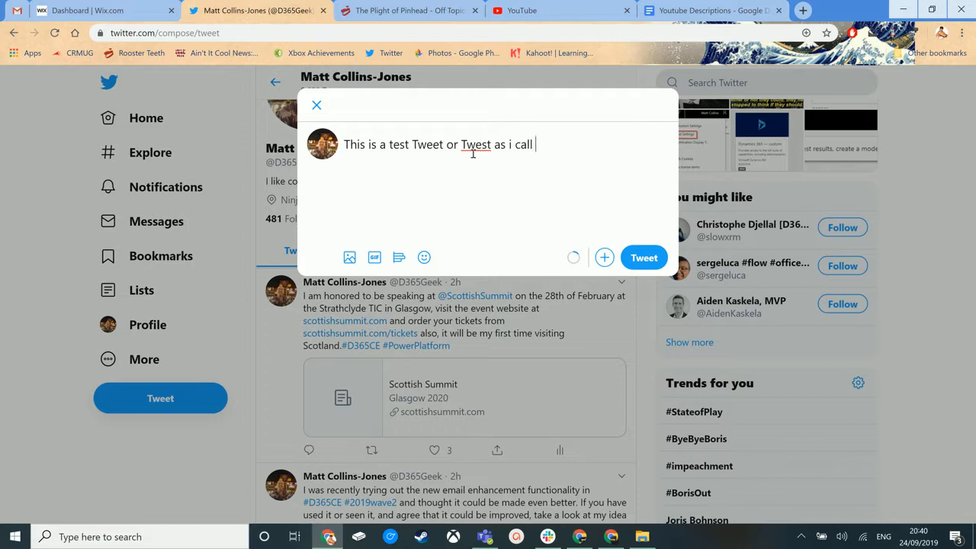
pyautogui.write('it.')
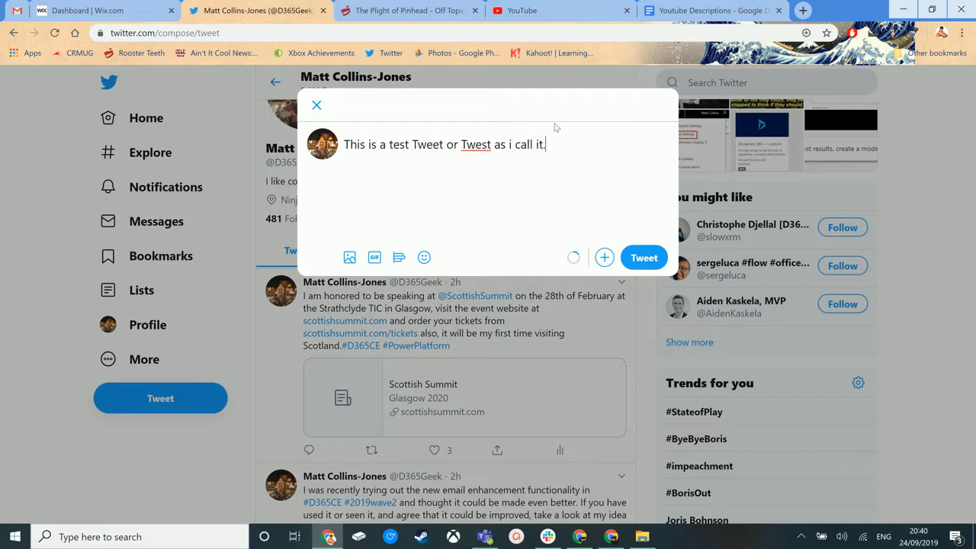
pyautogui.click(644, 258)
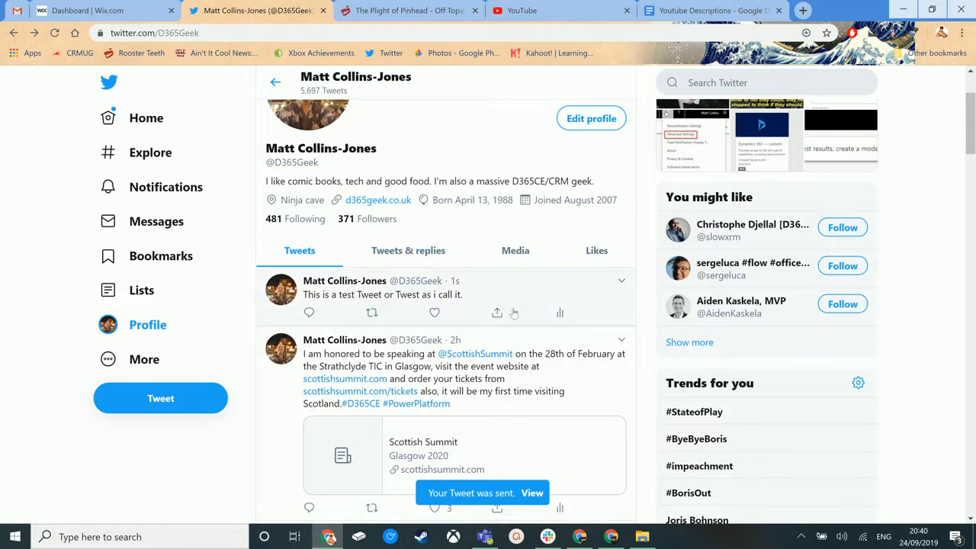
pyautogui.moveTo(339, 306)
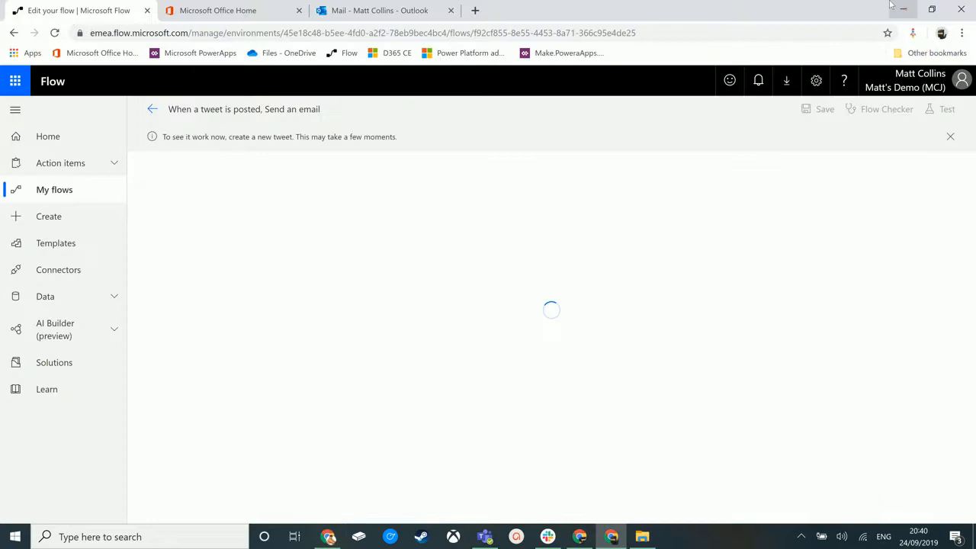
pyautogui.moveTo(610, 351)
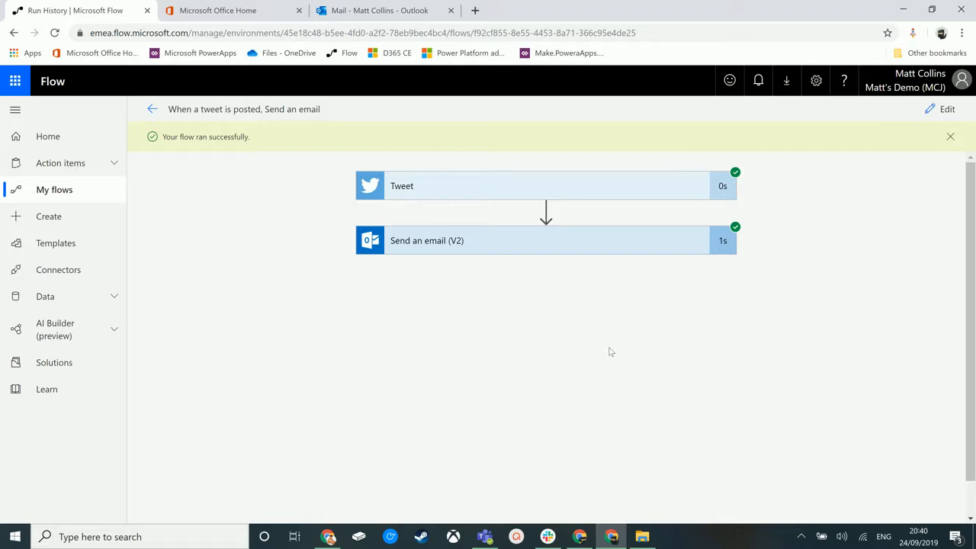
pyautogui.moveTo(159, 142)
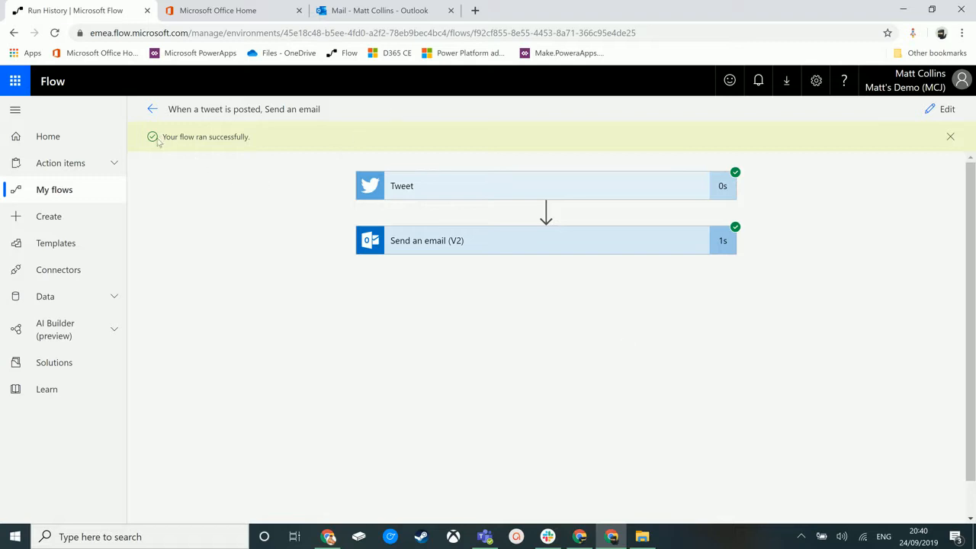
pyautogui.moveTo(315, 145)
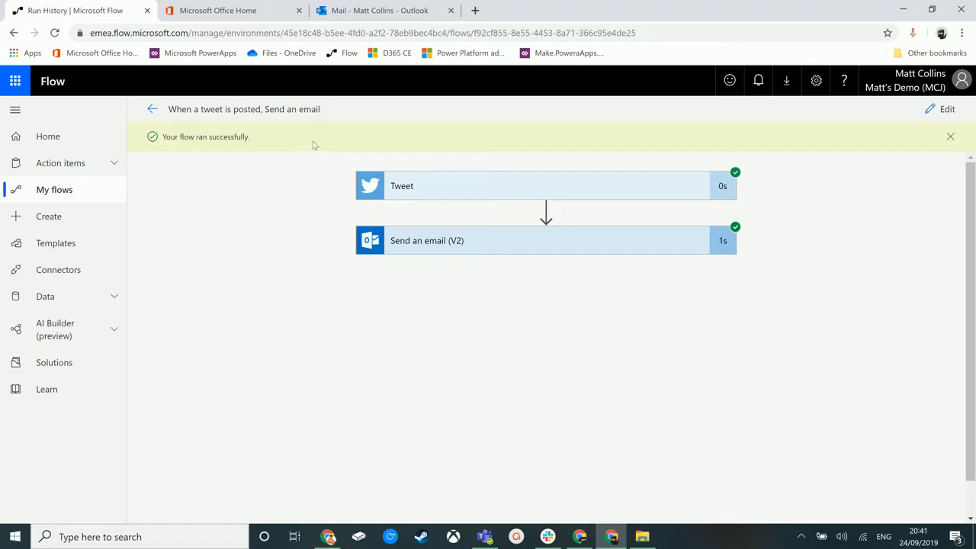
pyautogui.moveTo(257, 165)
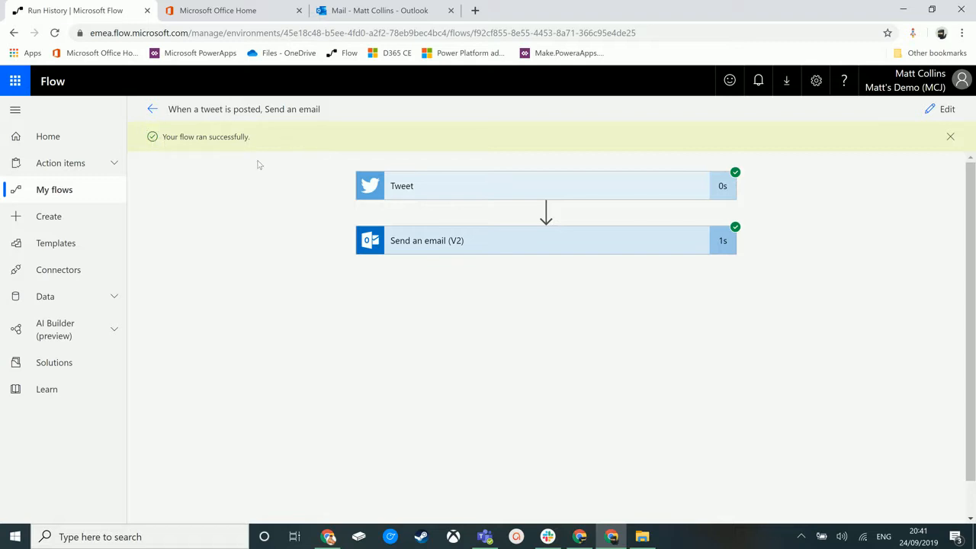
pyautogui.moveTo(774, 98)
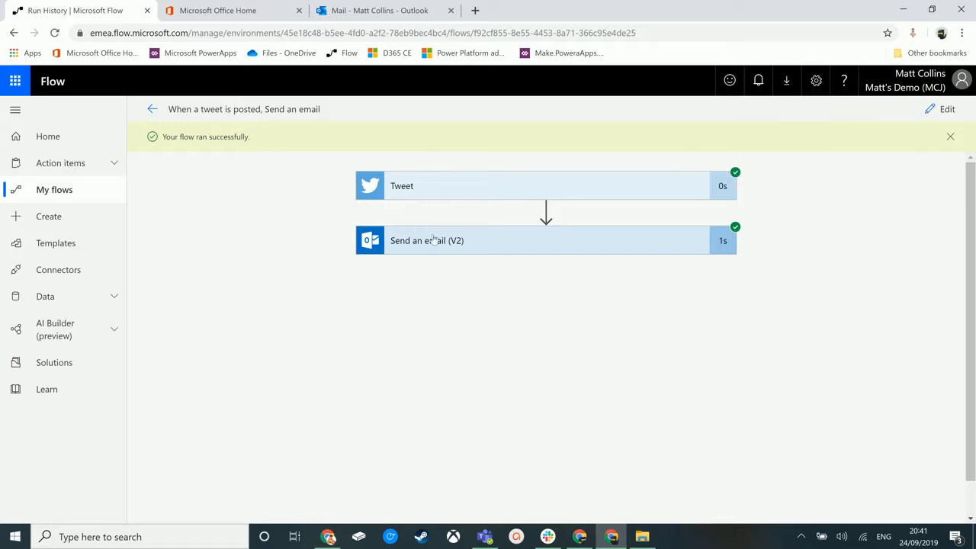
# Expand the Tweet step and read through its Body output JSON
pyautogui.click(545, 185)
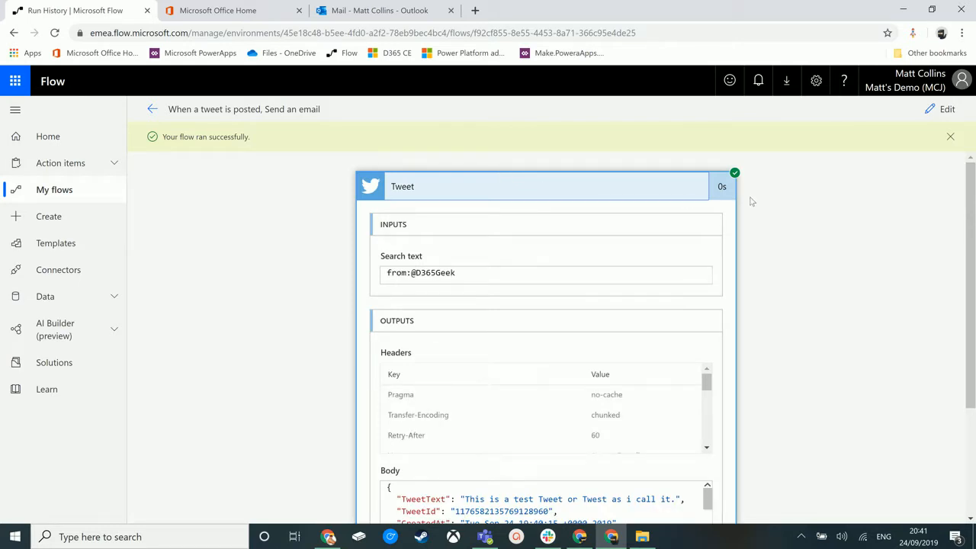
pyautogui.moveTo(433, 292)
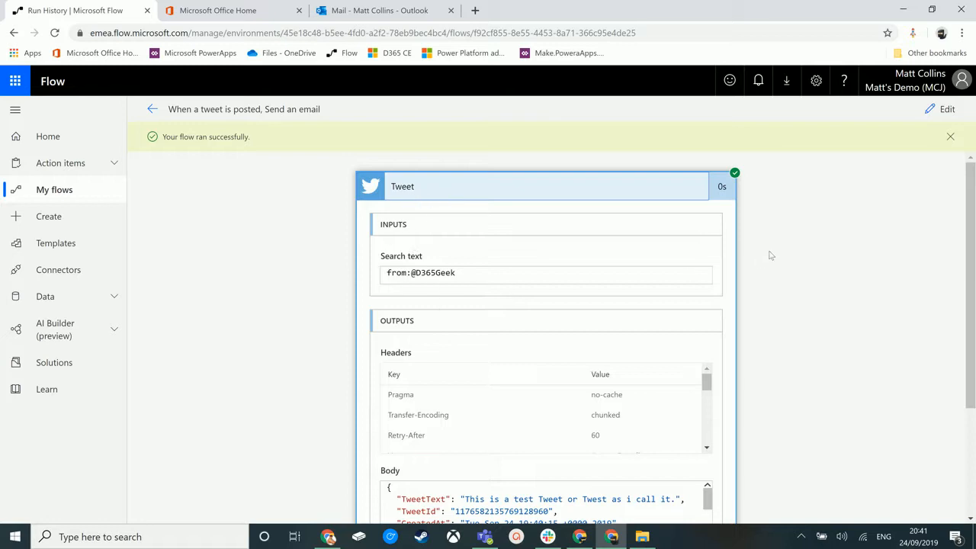
pyautogui.scroll(-3)
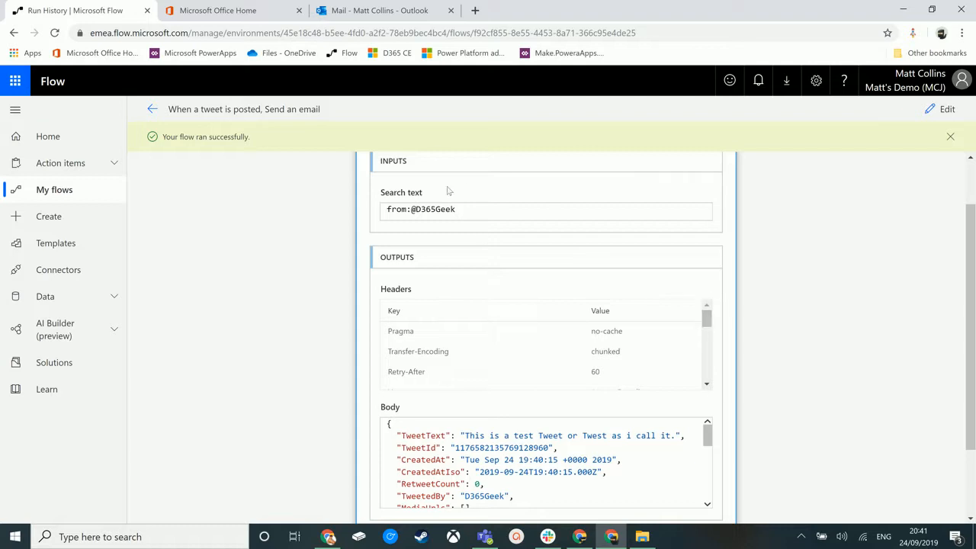
pyautogui.moveTo(741, 313)
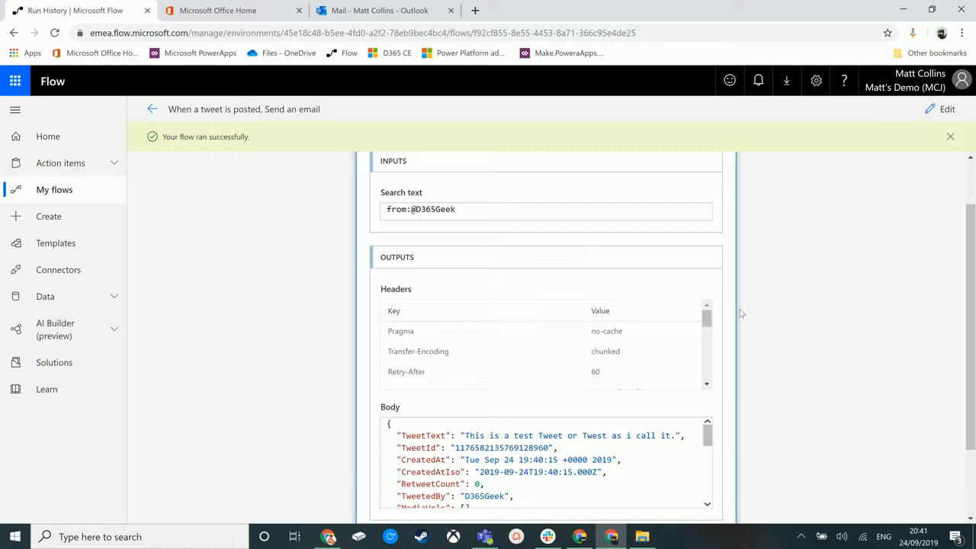
pyautogui.scroll(-3)
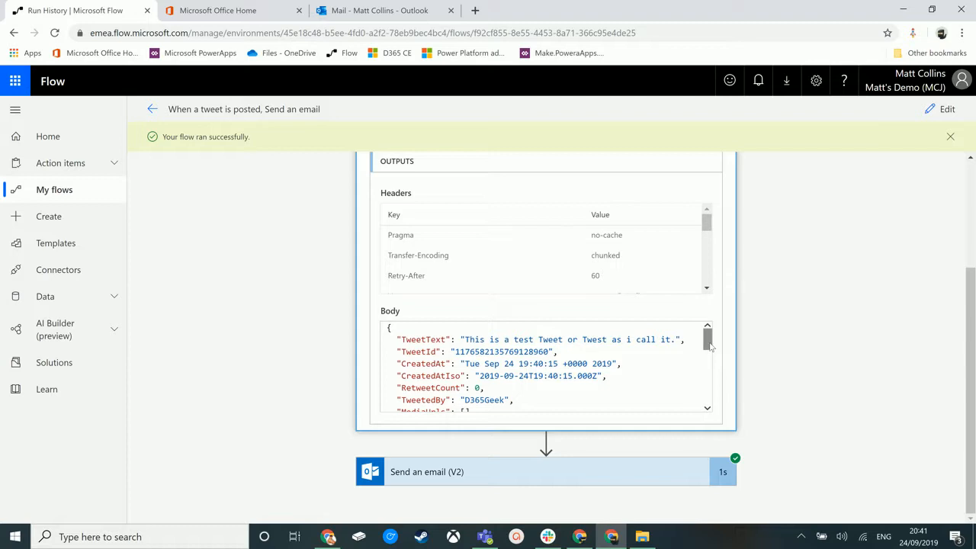
pyautogui.moveTo(707, 349)
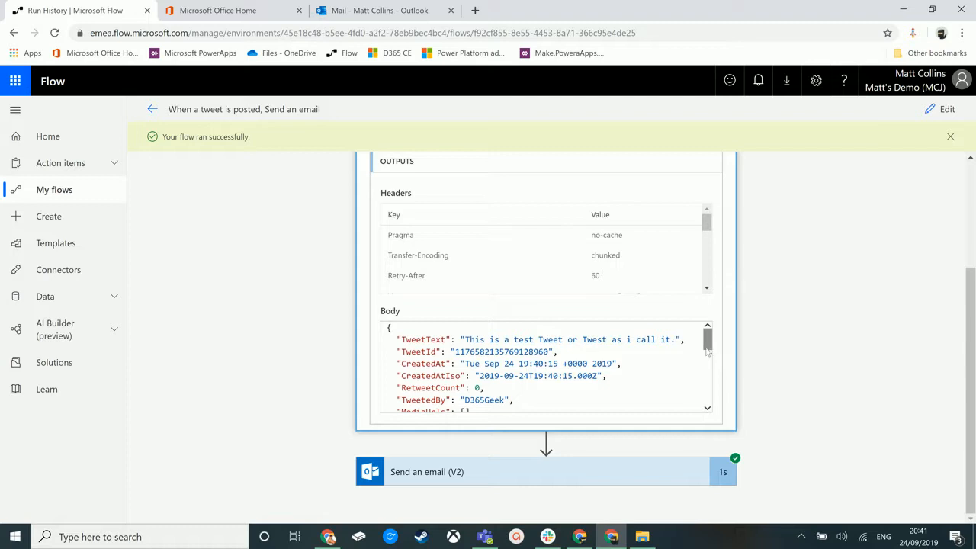
pyautogui.scroll(-3)
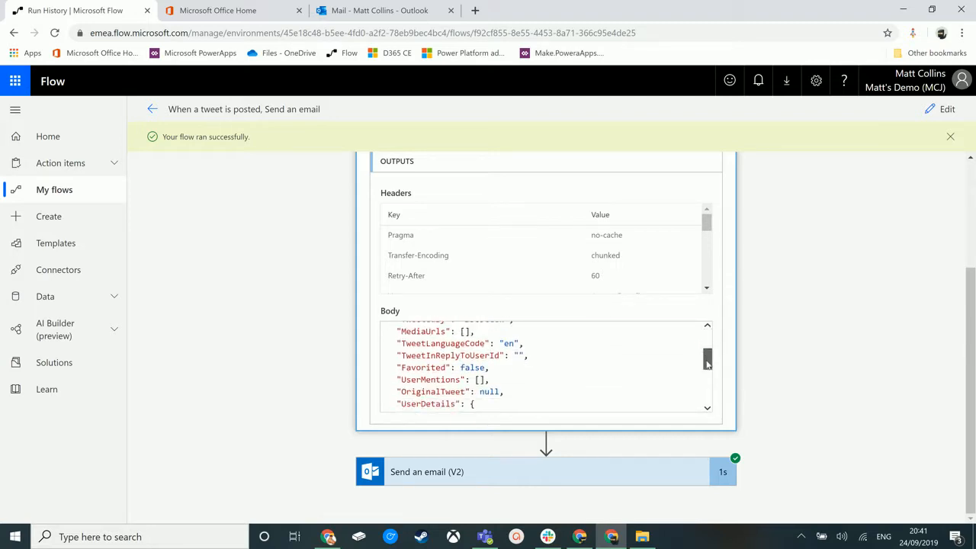
pyautogui.scroll(-3)
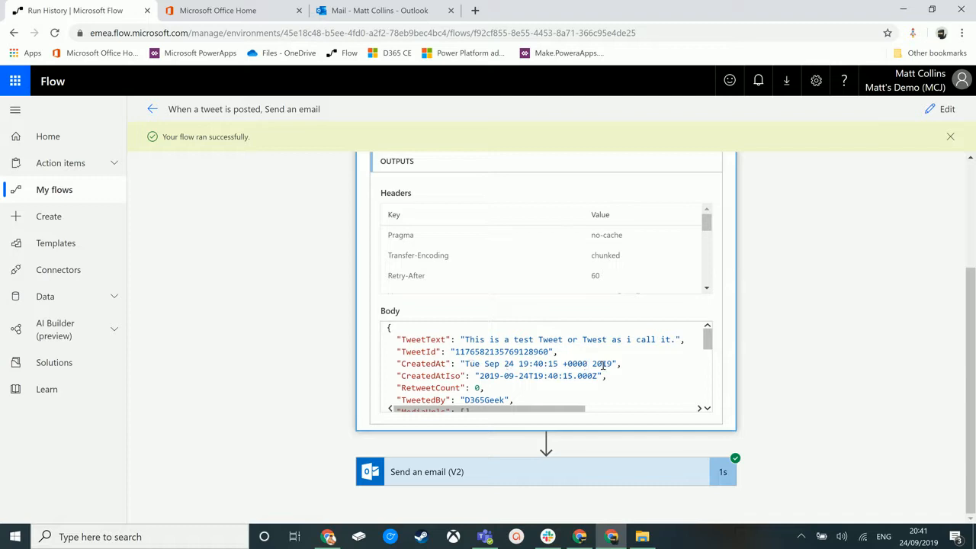
pyautogui.scroll(-3)
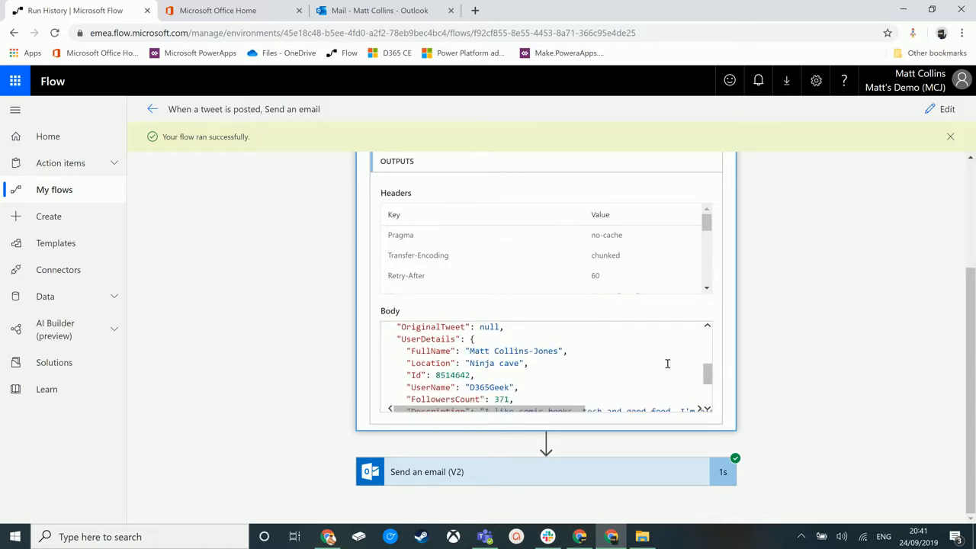
pyautogui.scroll(-3)
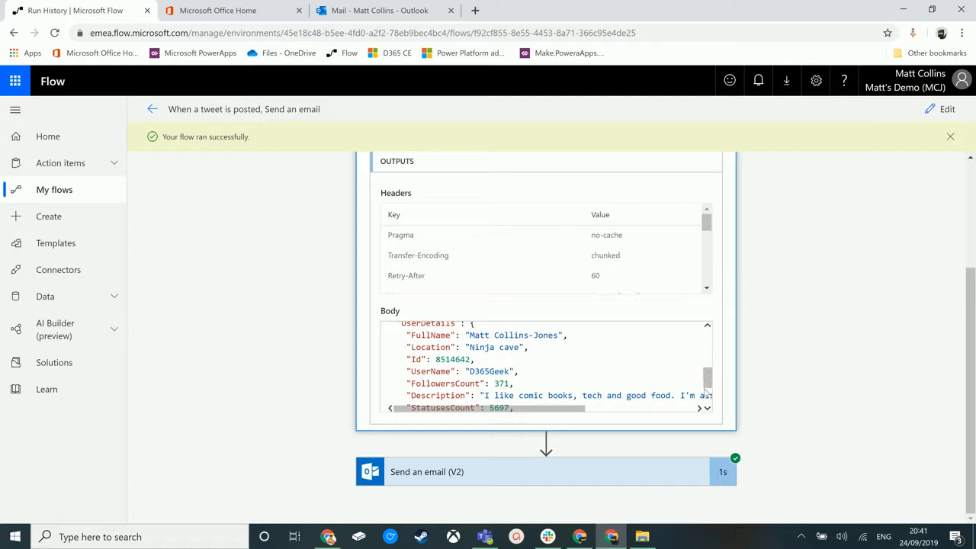
pyautogui.moveTo(702, 389)
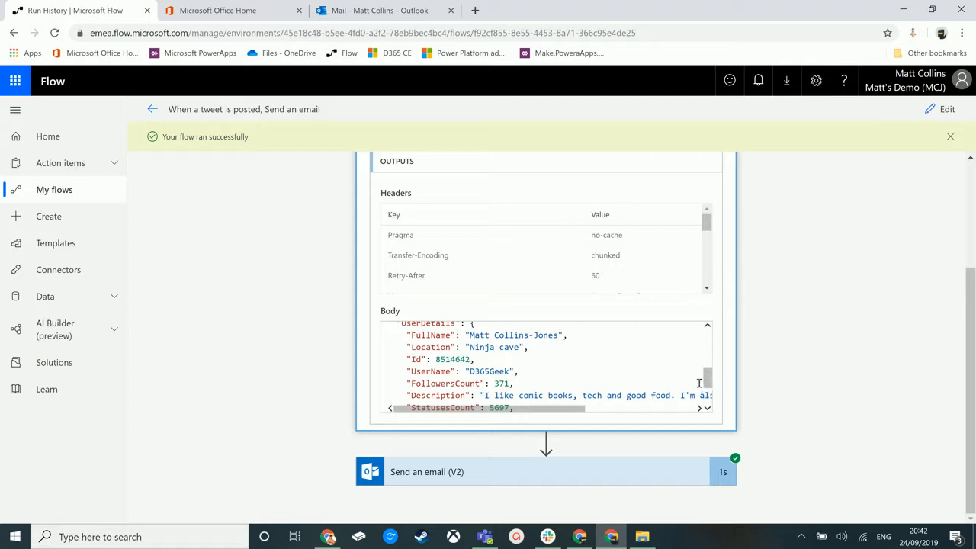
pyautogui.moveTo(649, 378)
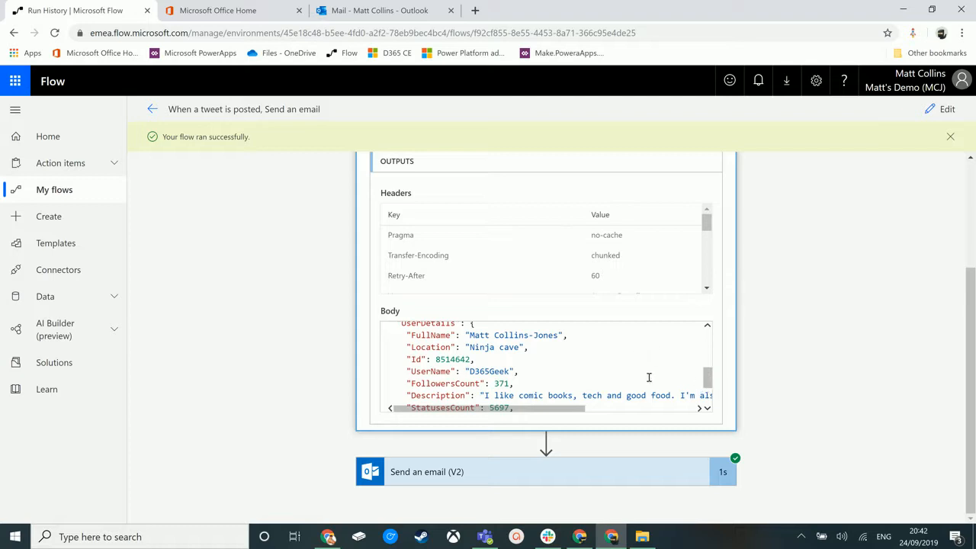
pyautogui.moveTo(554, 373)
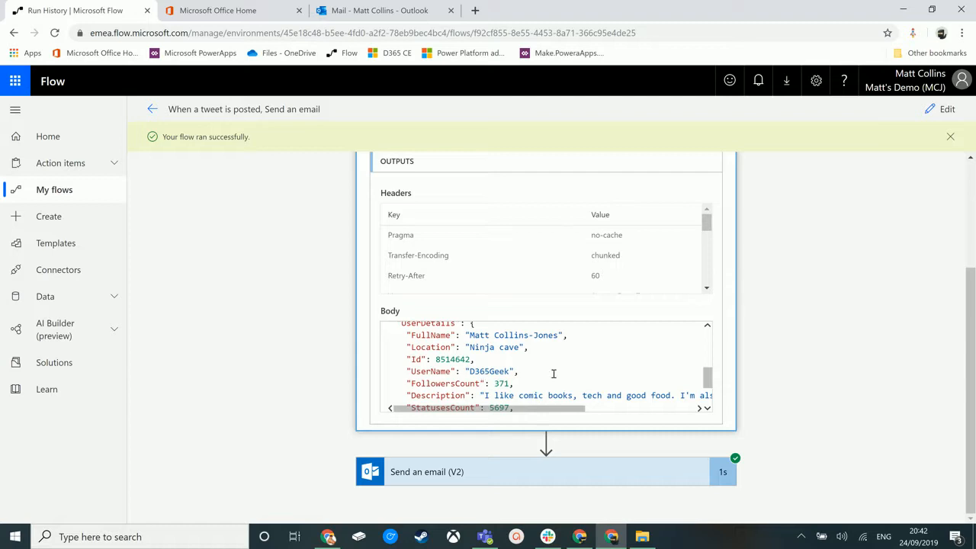
pyautogui.scroll(-3)
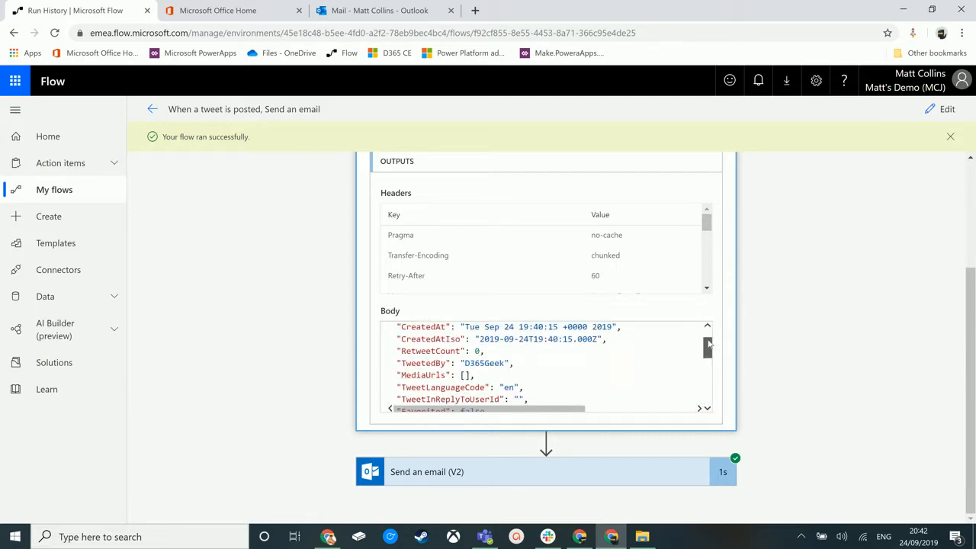
pyautogui.scroll(3)
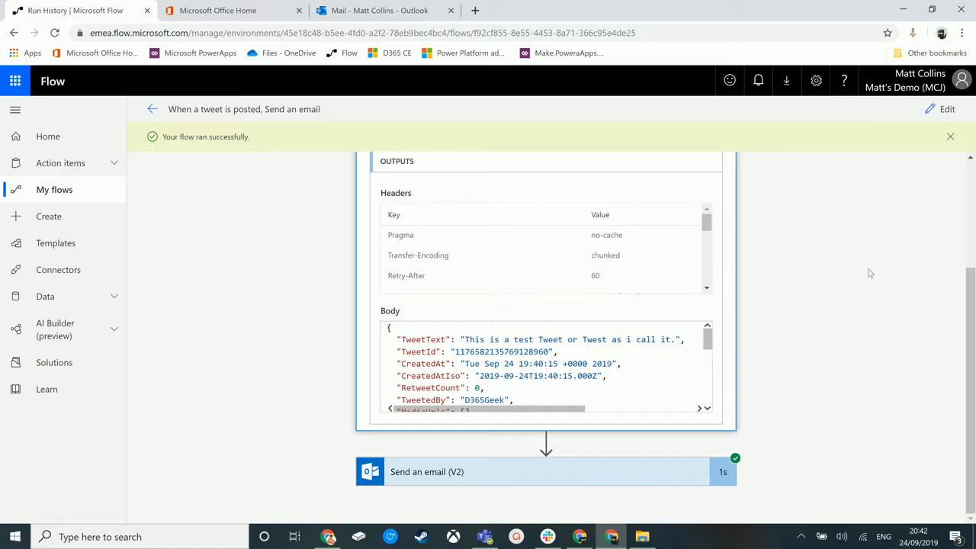
pyautogui.moveTo(527, 477)
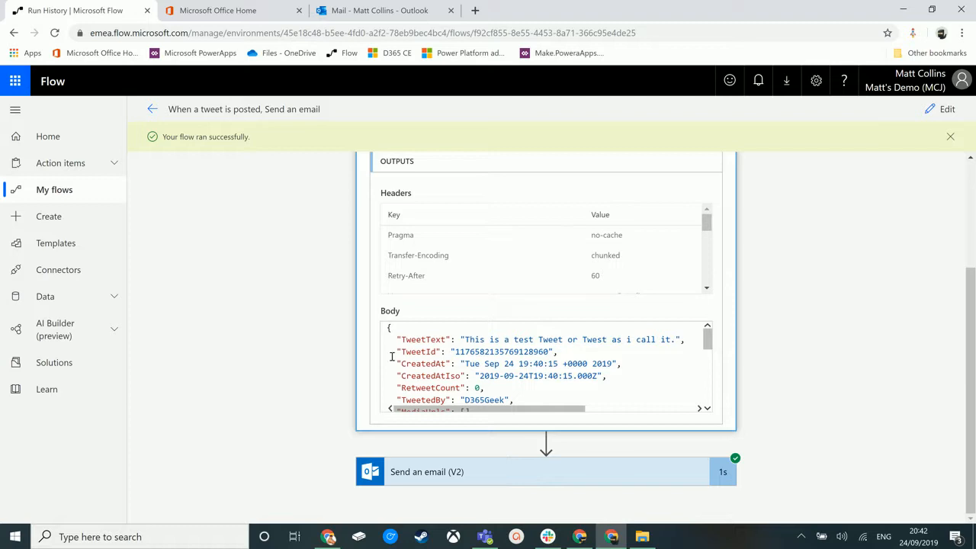
pyautogui.moveTo(488, 481)
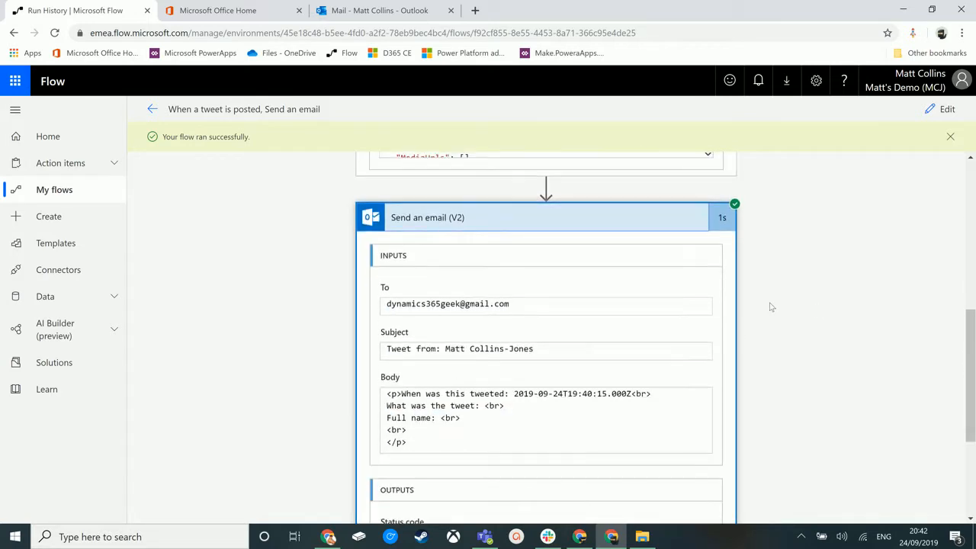
pyautogui.moveTo(507, 418)
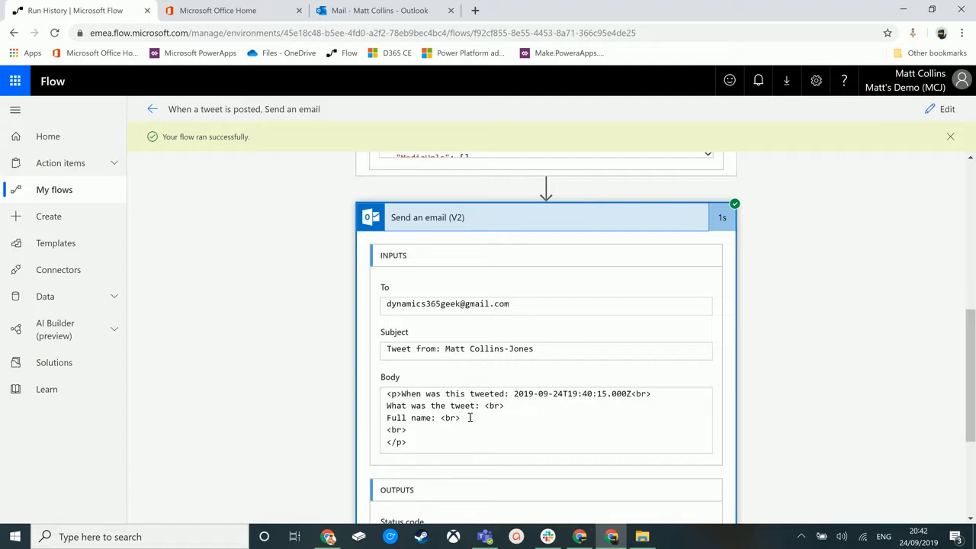
# Review the Send an email step's run inputs, then switch to the Outlook mailbox
pyautogui.scroll(-3)
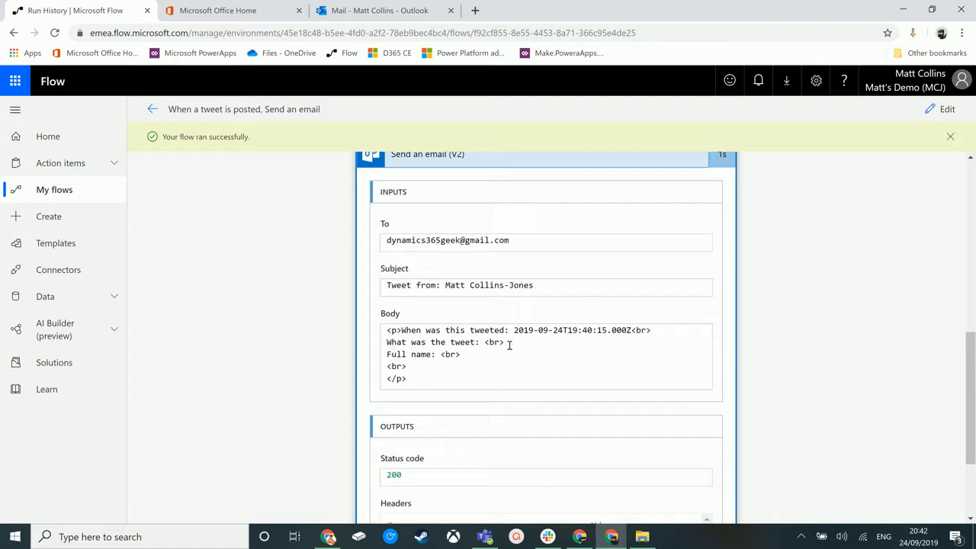
pyautogui.scroll(-3)
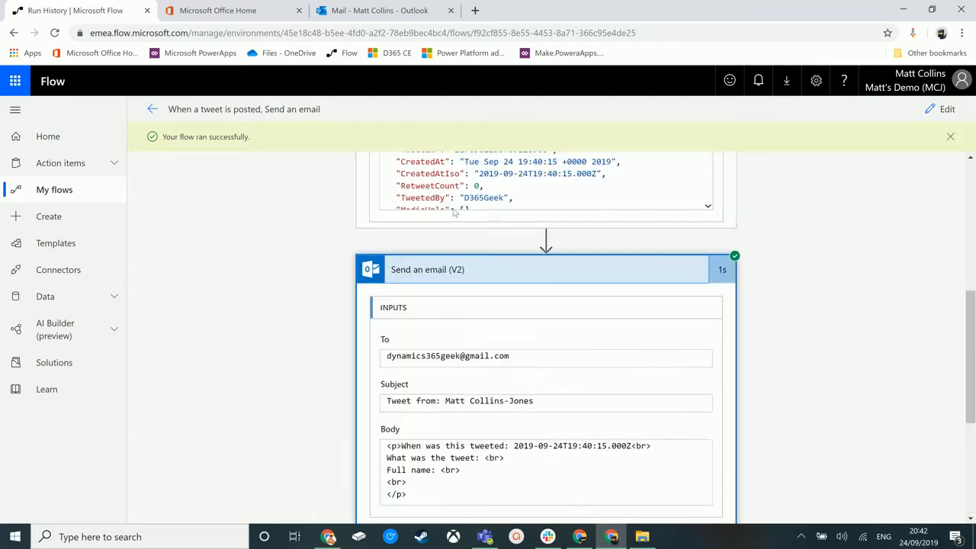
pyautogui.click(374, 9)
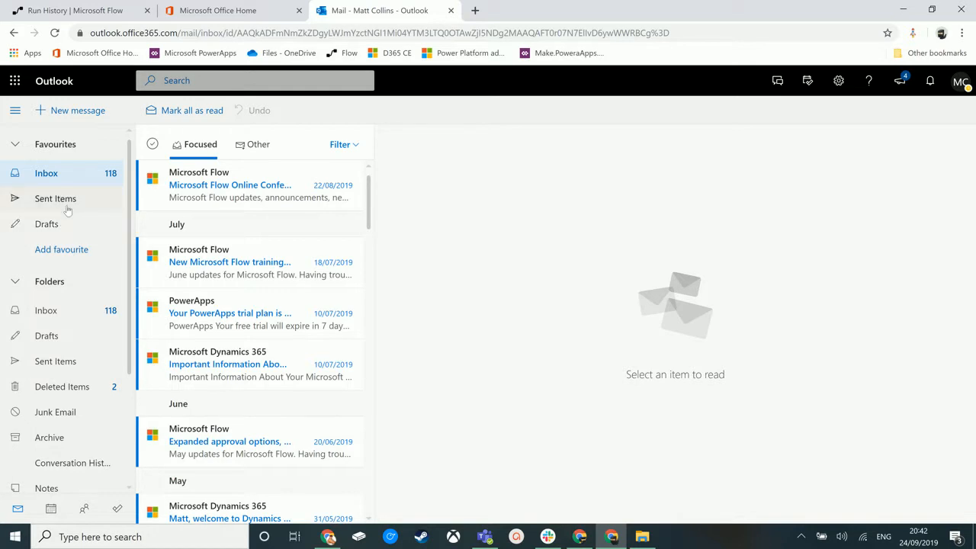
# Read the tweet email in Sent Items, then return to the Run History tab
pyautogui.click(55, 198)
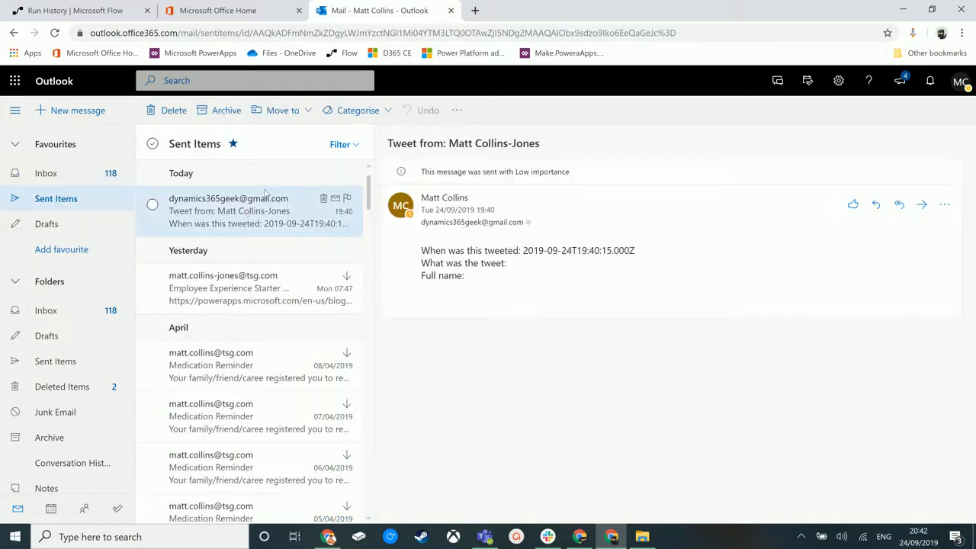
pyautogui.moveTo(467, 290)
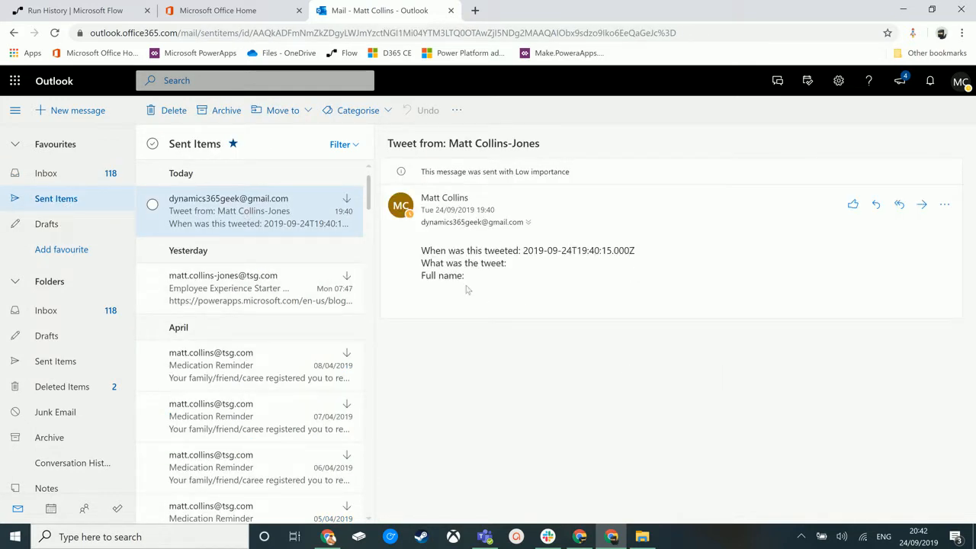
pyautogui.moveTo(528, 286)
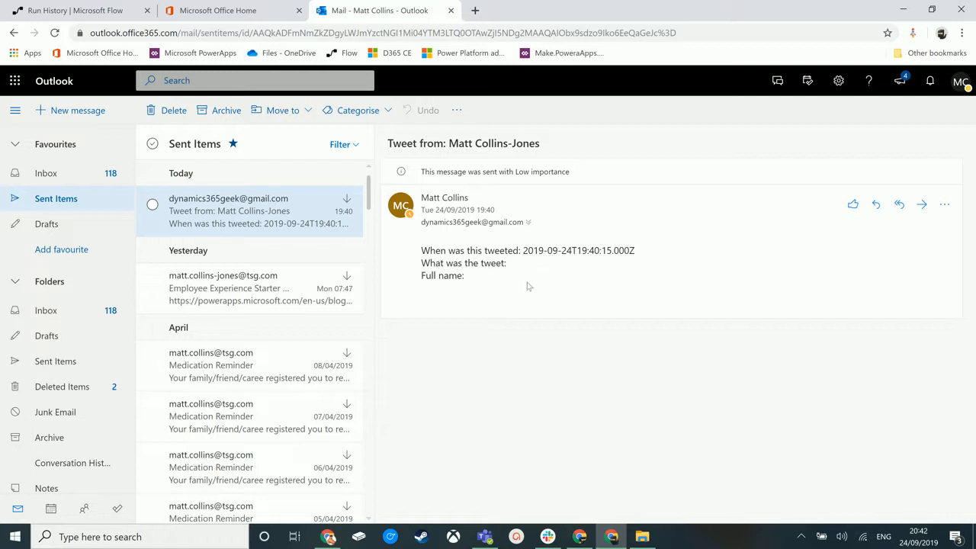
pyautogui.moveTo(524, 270)
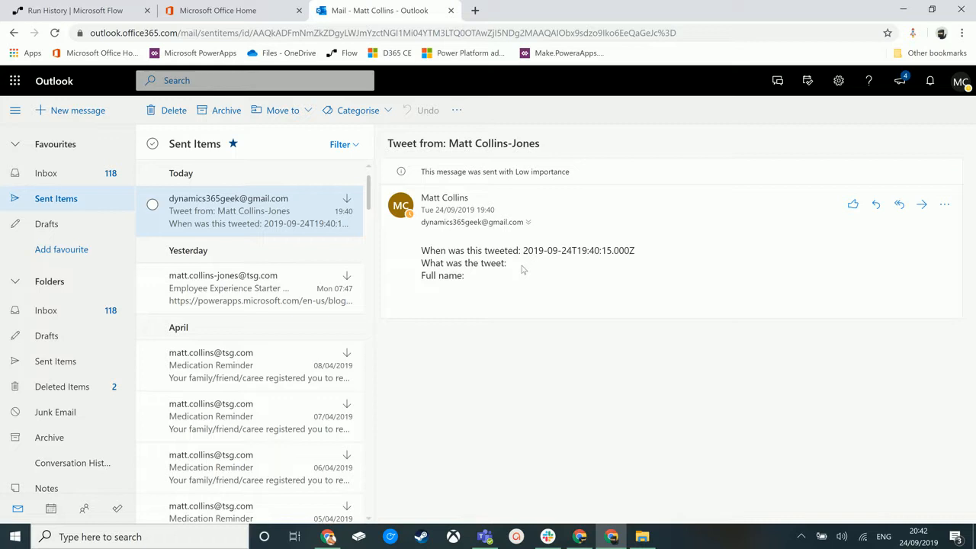
pyautogui.moveTo(572, 273)
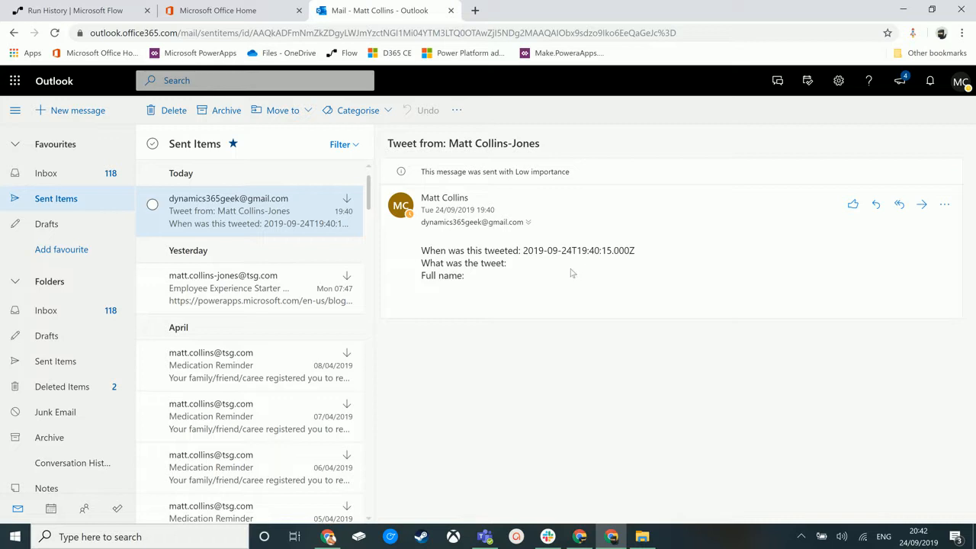
pyautogui.moveTo(507, 285)
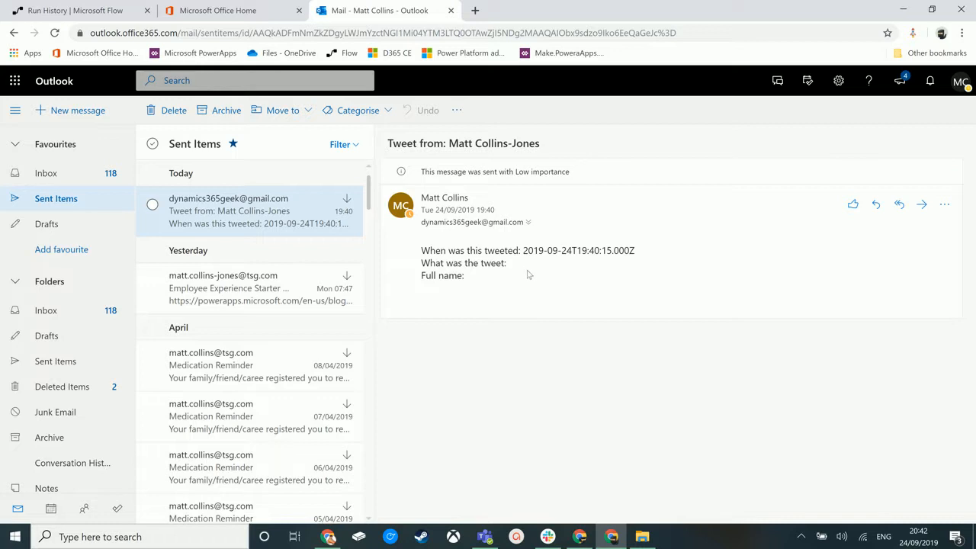
pyautogui.moveTo(518, 282)
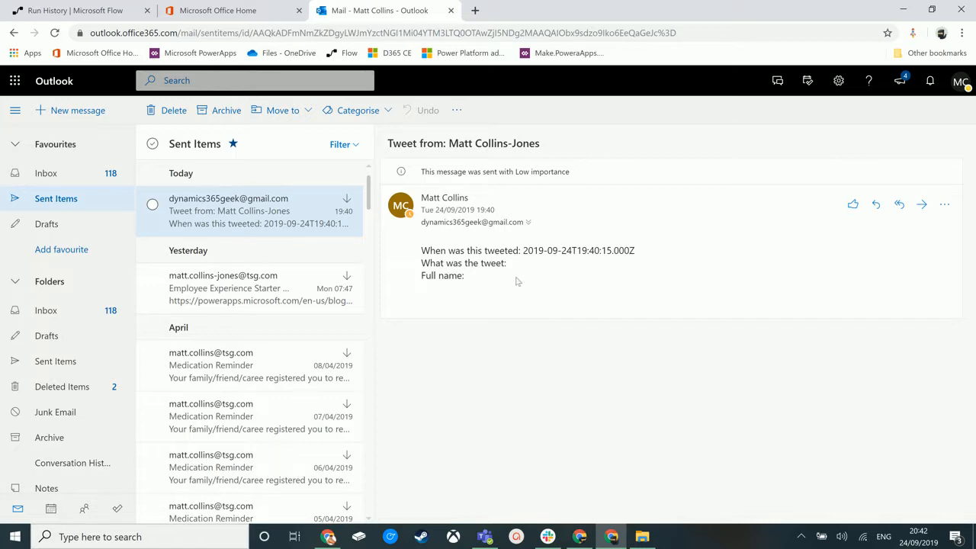
pyautogui.moveTo(516, 266)
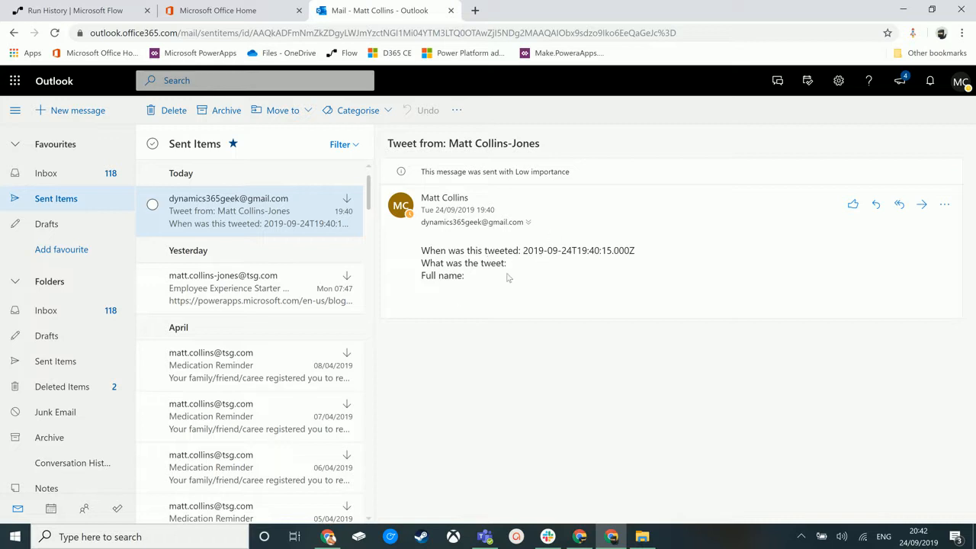
pyautogui.moveTo(263, 179)
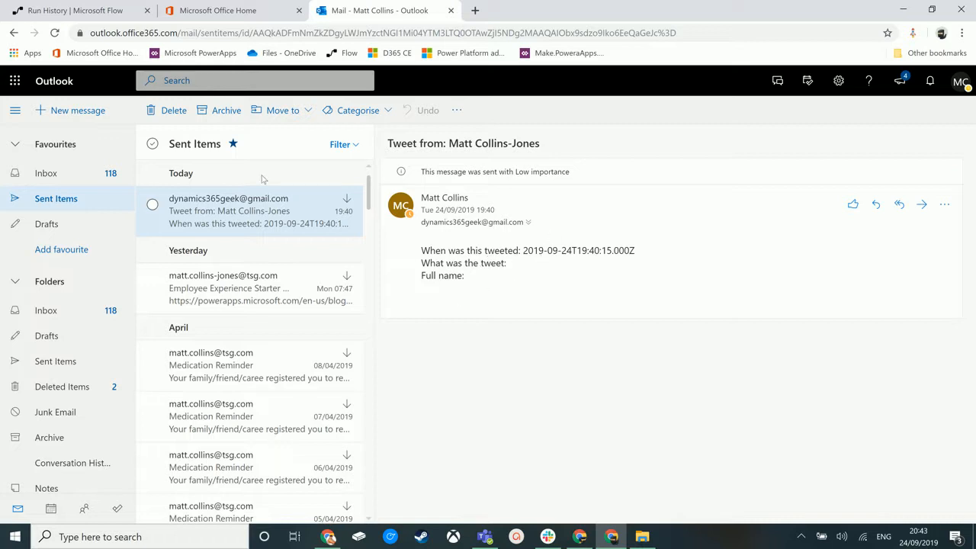
pyautogui.moveTo(77, 10)
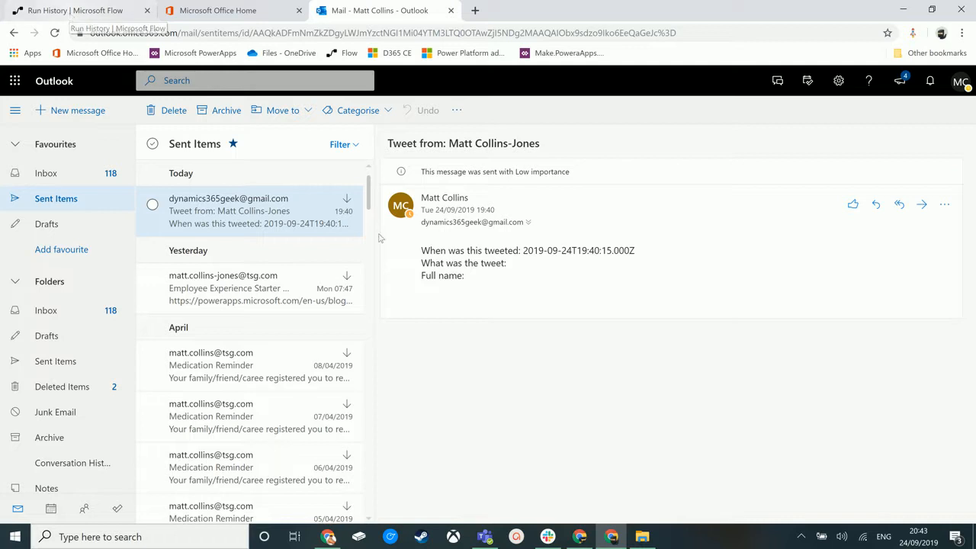
pyautogui.moveTo(567, 266)
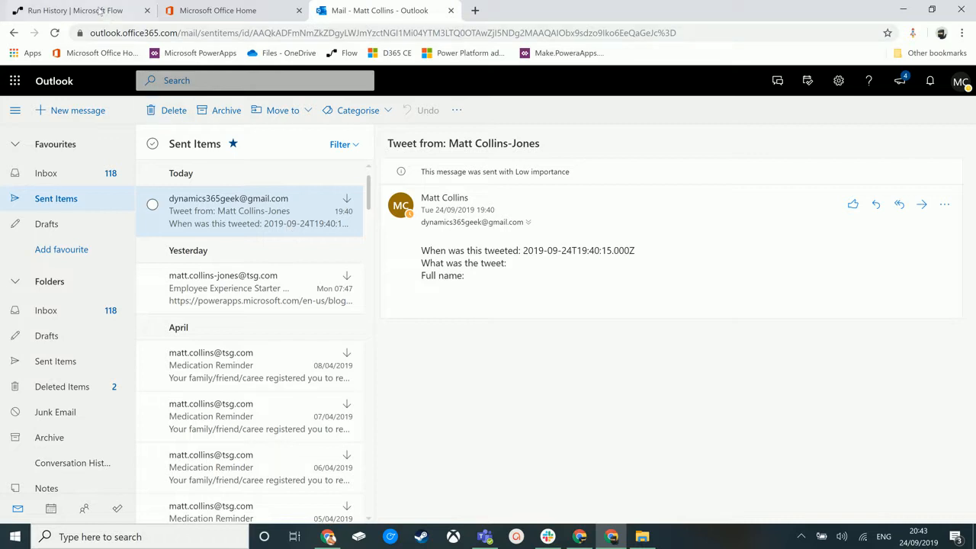
pyautogui.click(73, 10)
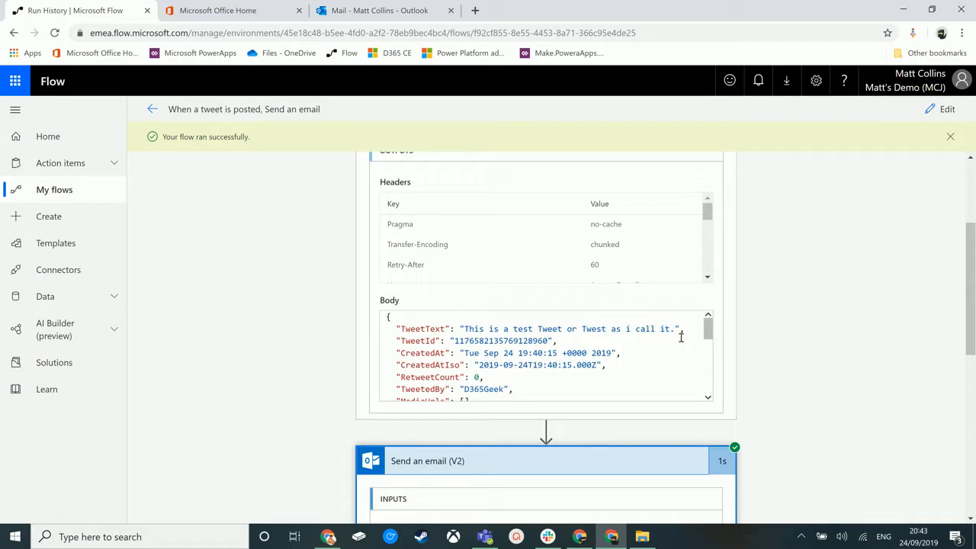
pyautogui.moveTo(413, 328)
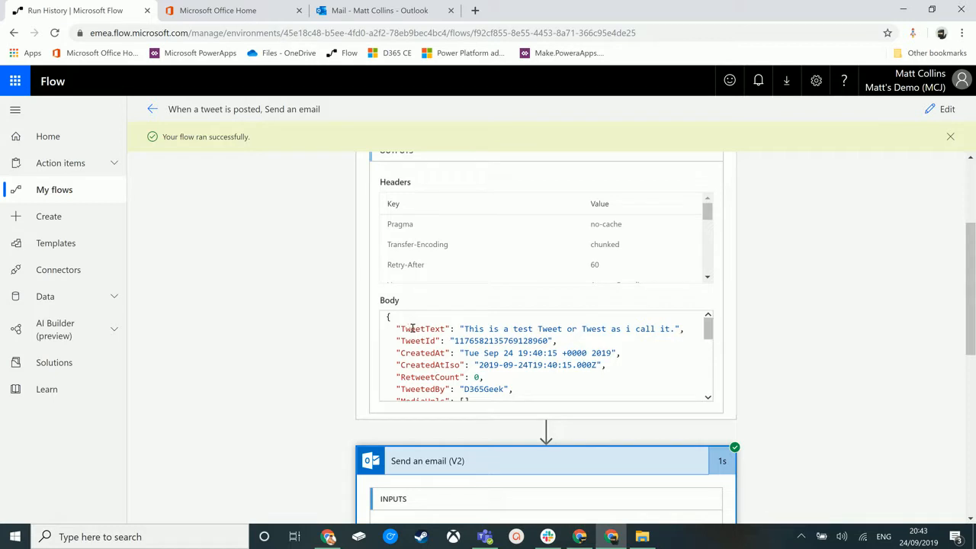
pyautogui.moveTo(469, 329)
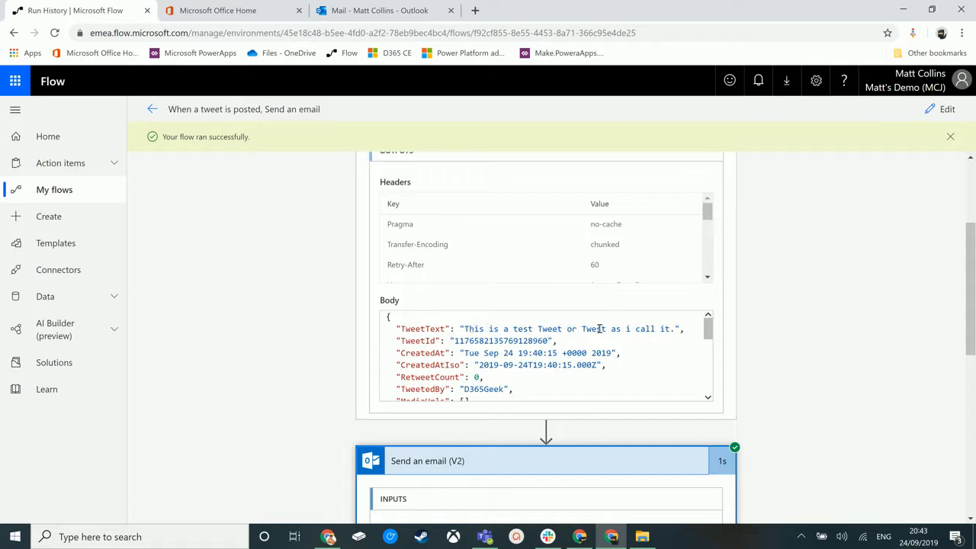
pyautogui.scroll(-3)
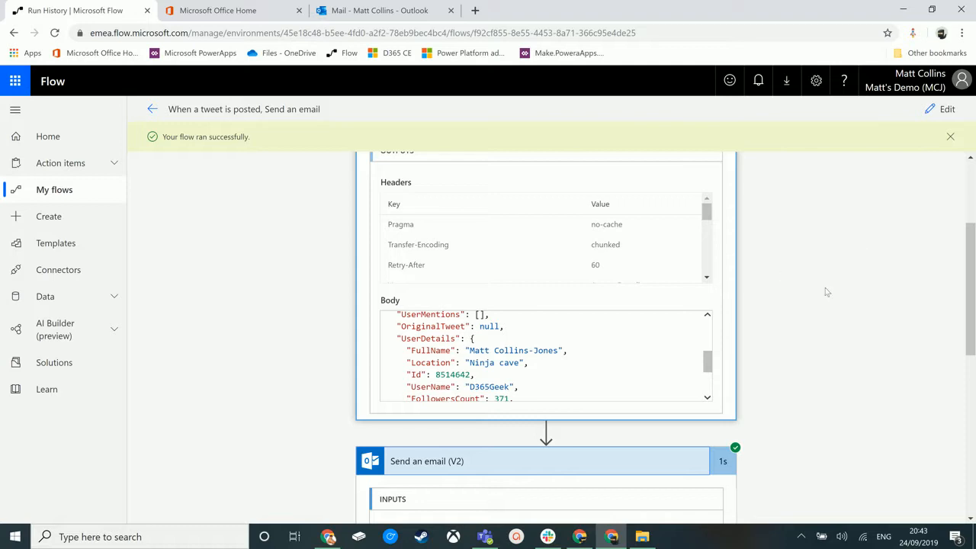
pyautogui.scroll(-3)
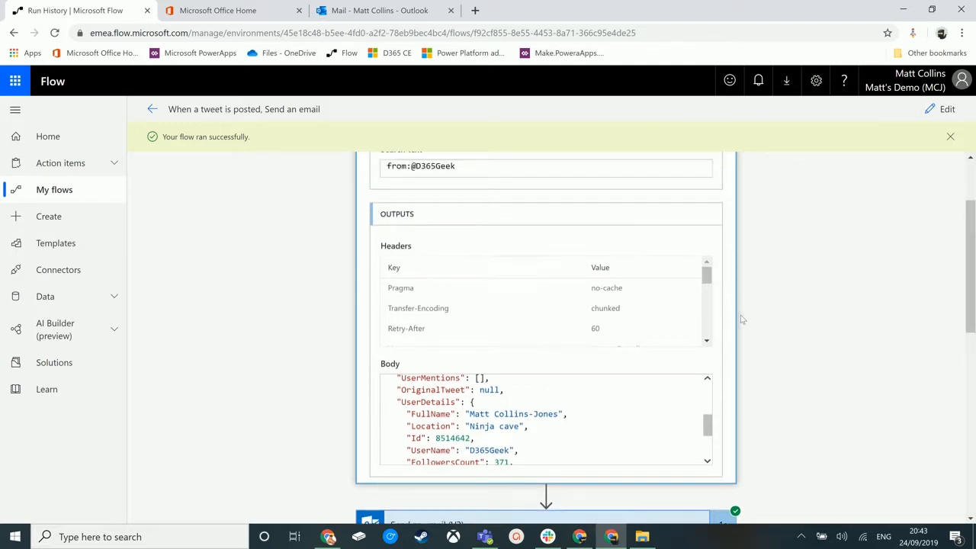
pyautogui.scroll(-3)
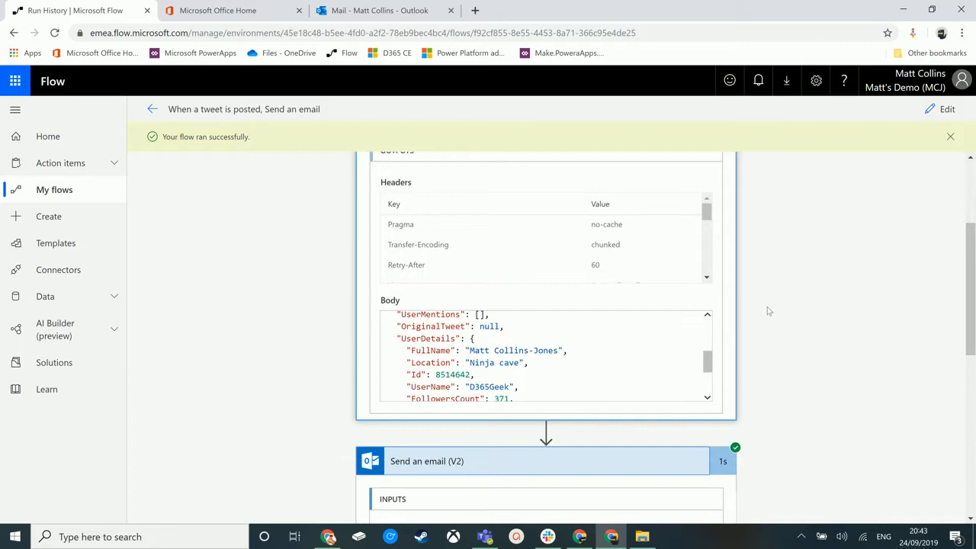
pyautogui.scroll(3)
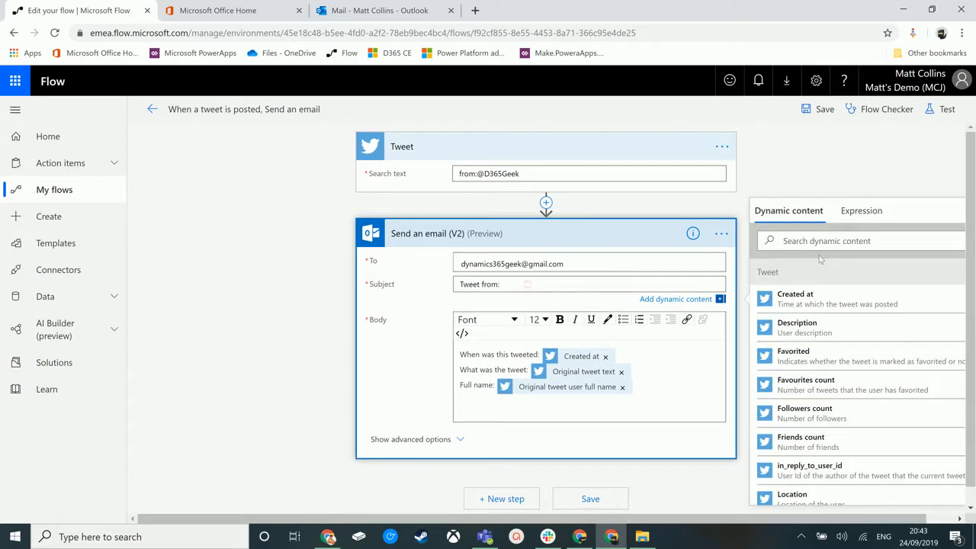
# Add User name to the email subject and remove Original tweet text from the body
pyautogui.write('user')
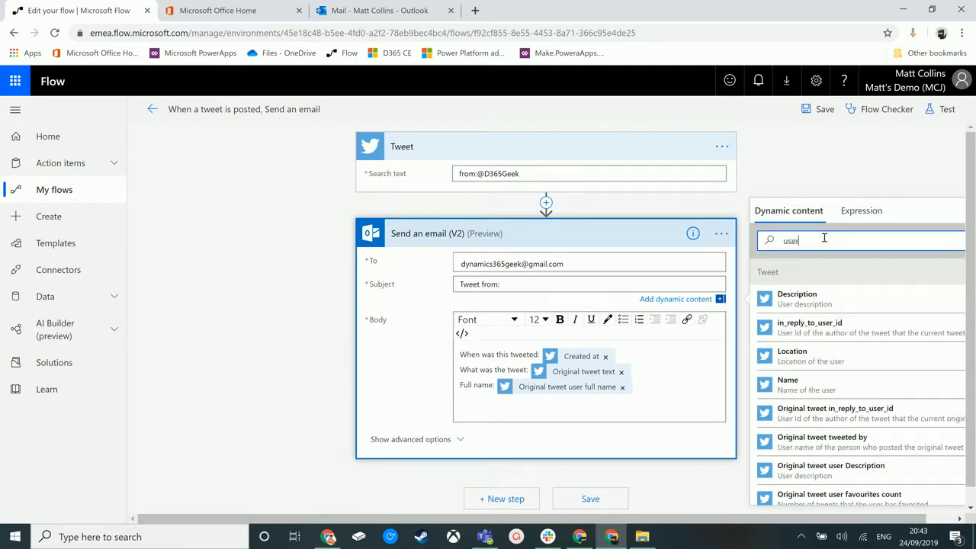
pyautogui.scroll(-3)
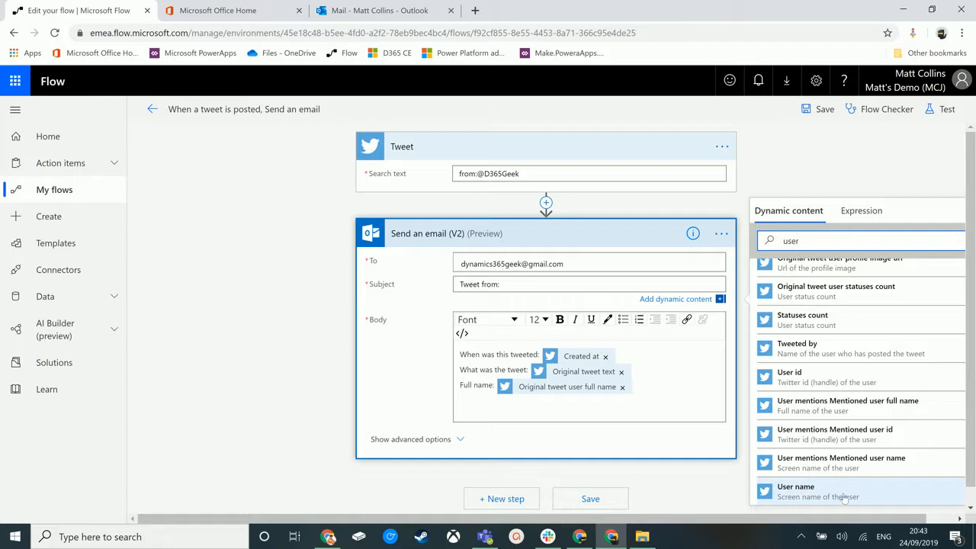
pyautogui.click(795, 486)
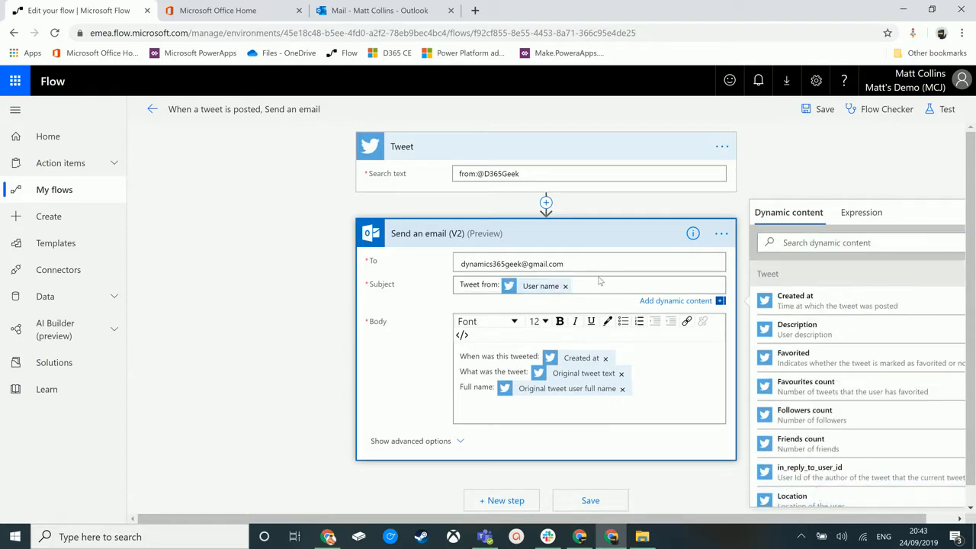
pyautogui.moveTo(621, 373)
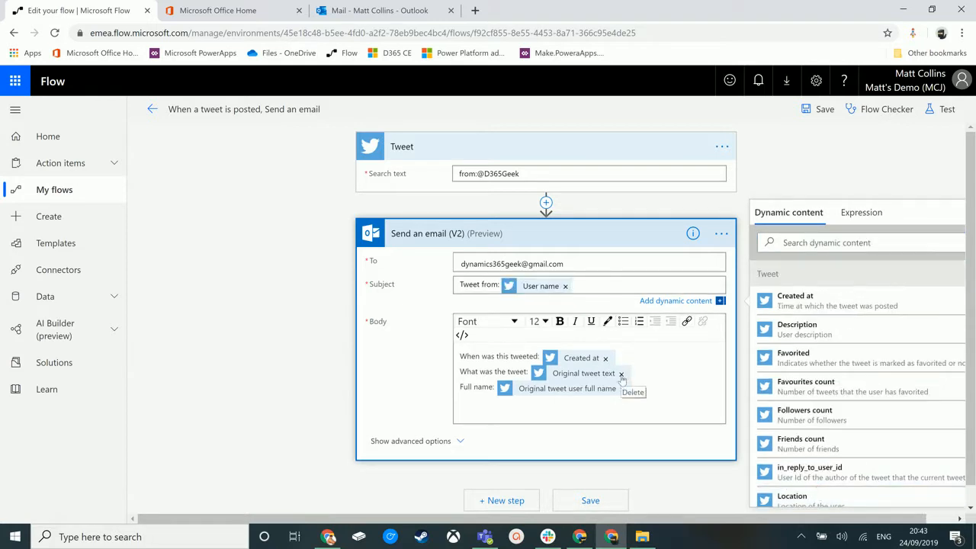
pyautogui.click(621, 372)
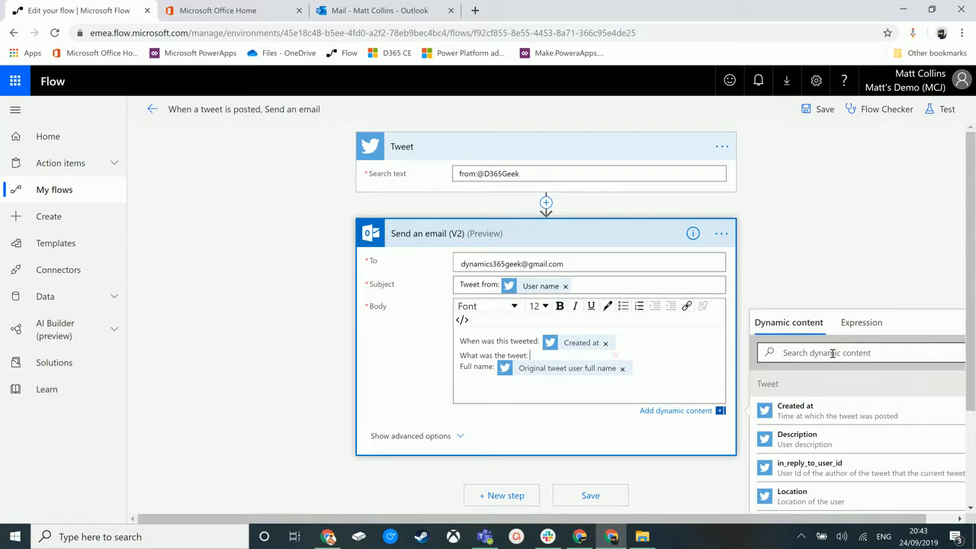
# Insert 'Original tweet user full name' after the Full name line in the body
pyautogui.scroll(-3)
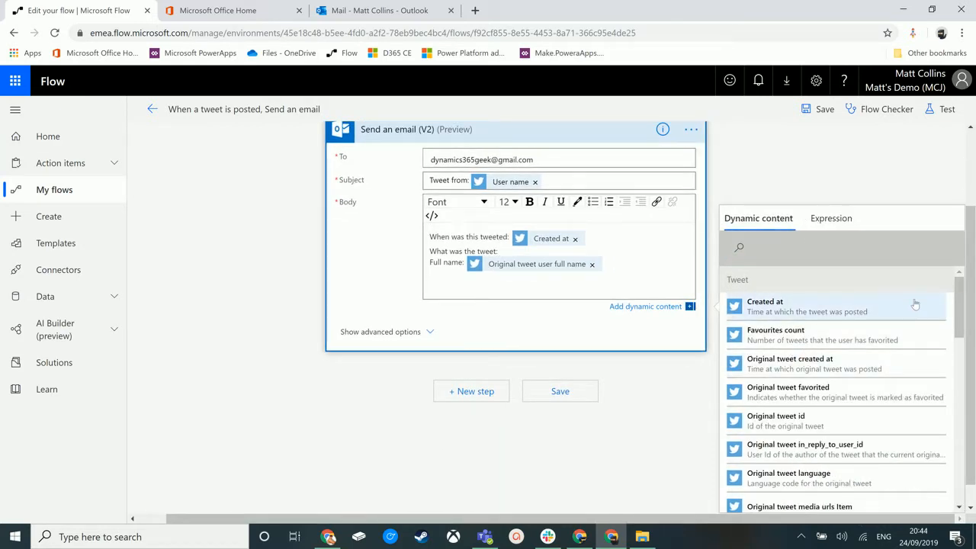
pyautogui.write('tweette')
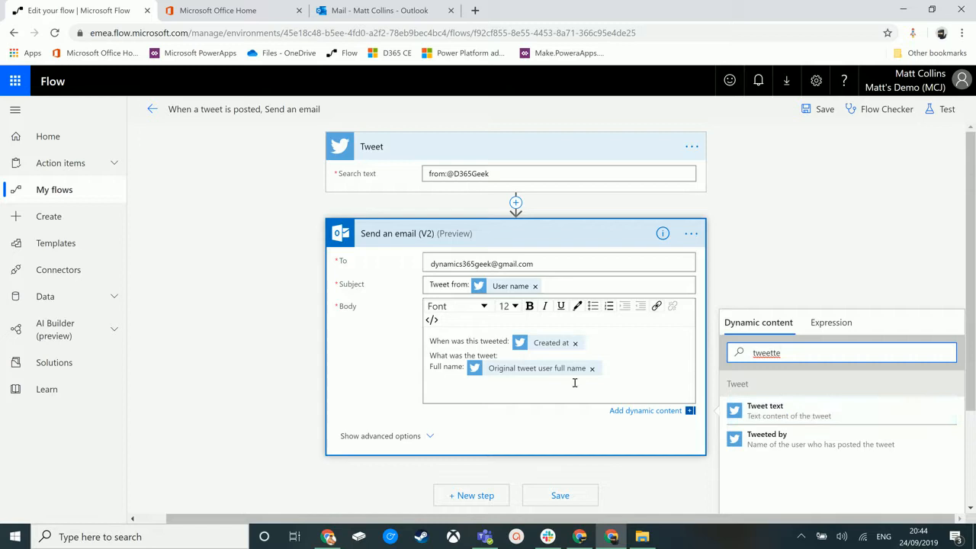
pyautogui.moveTo(779, 434)
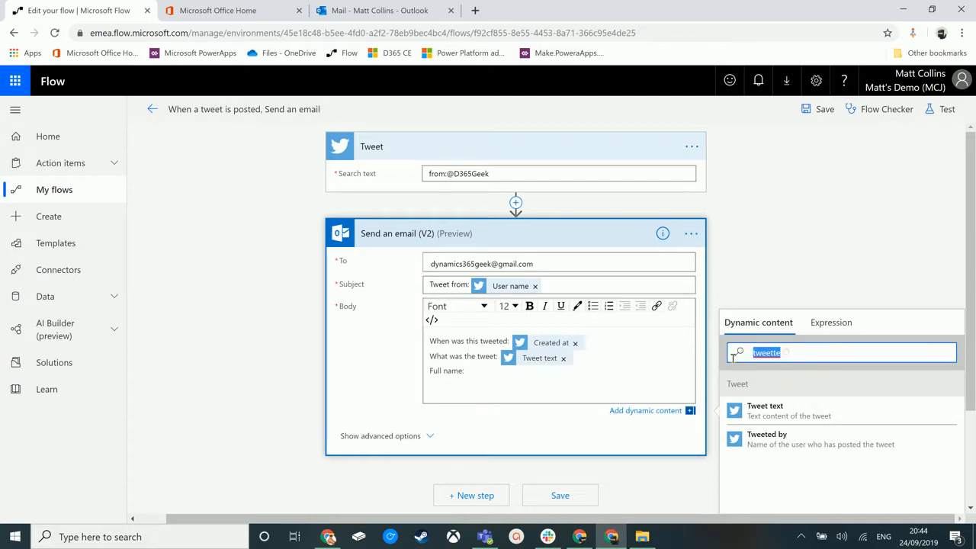
pyautogui.write('full')
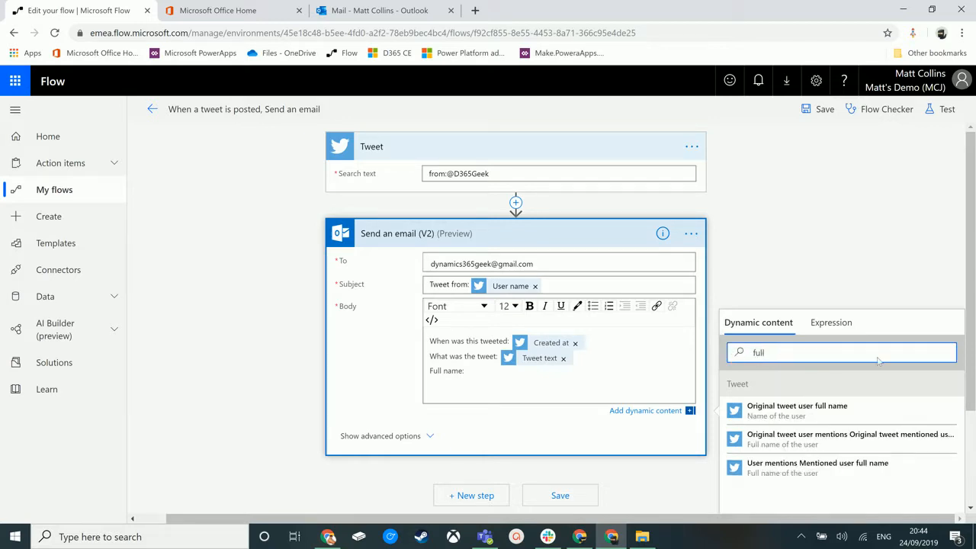
pyautogui.moveTo(797, 410)
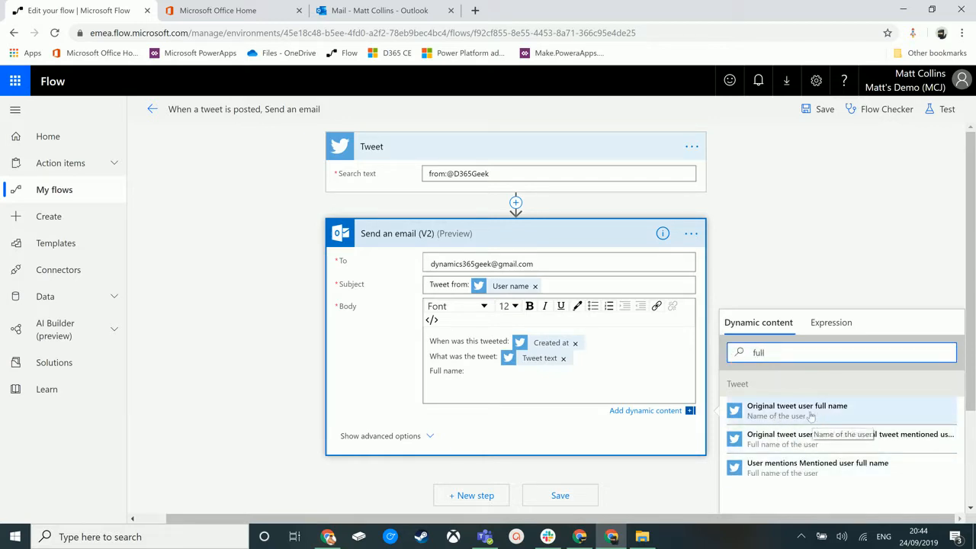
pyautogui.moveTo(797, 410)
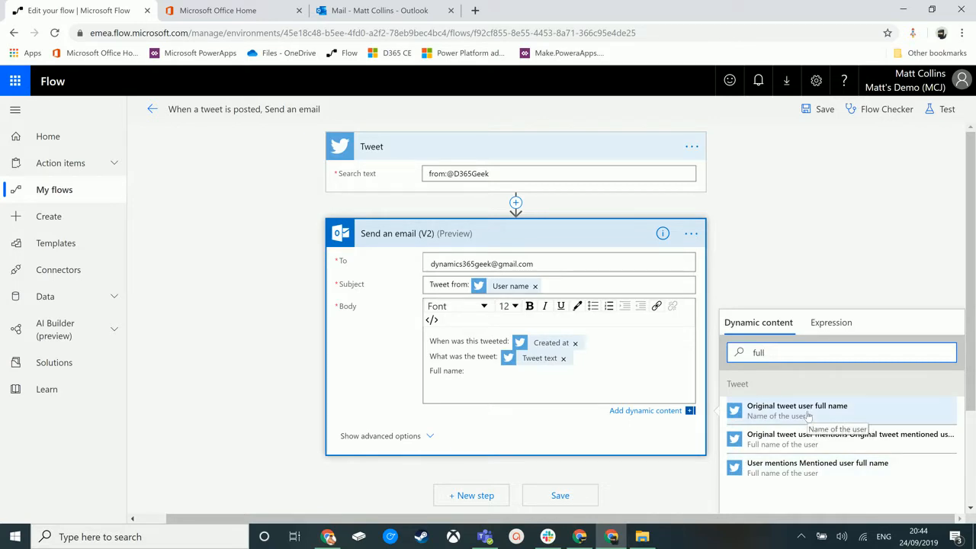
pyautogui.click(797, 411)
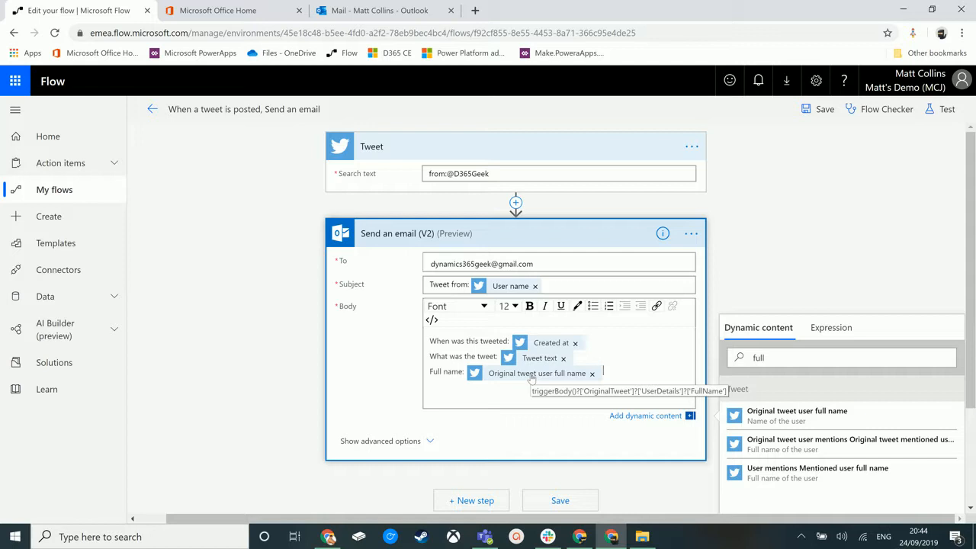
pyautogui.moveTo(534, 379)
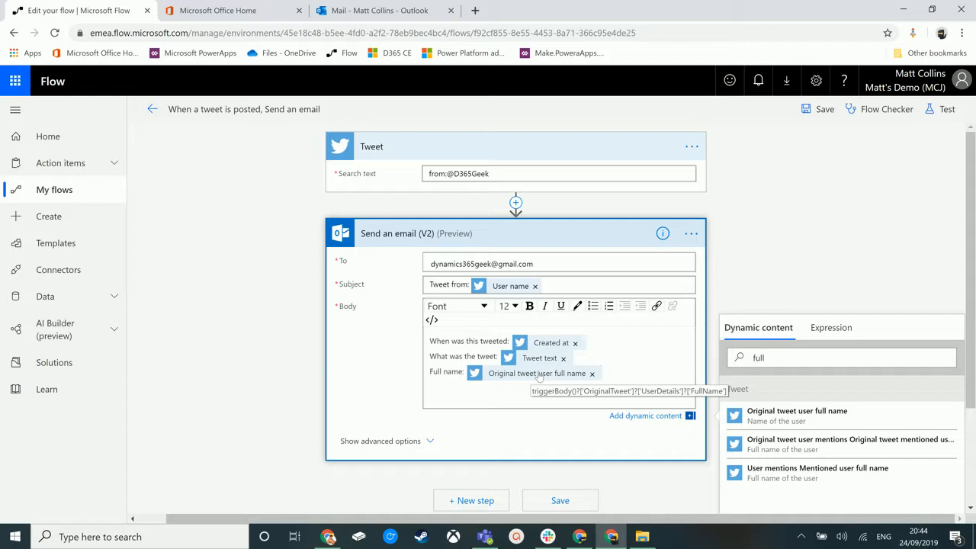
pyautogui.click(602, 373)
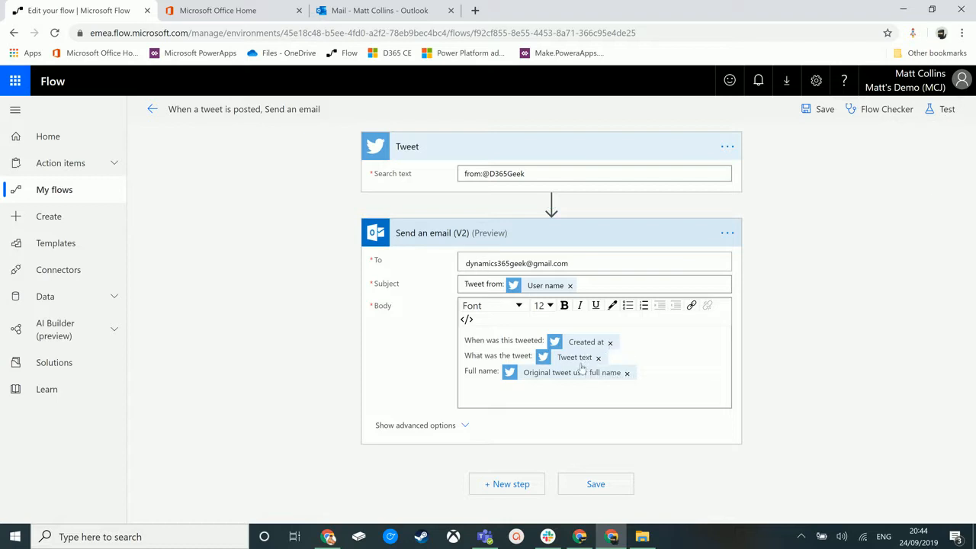
pyautogui.moveTo(572, 372)
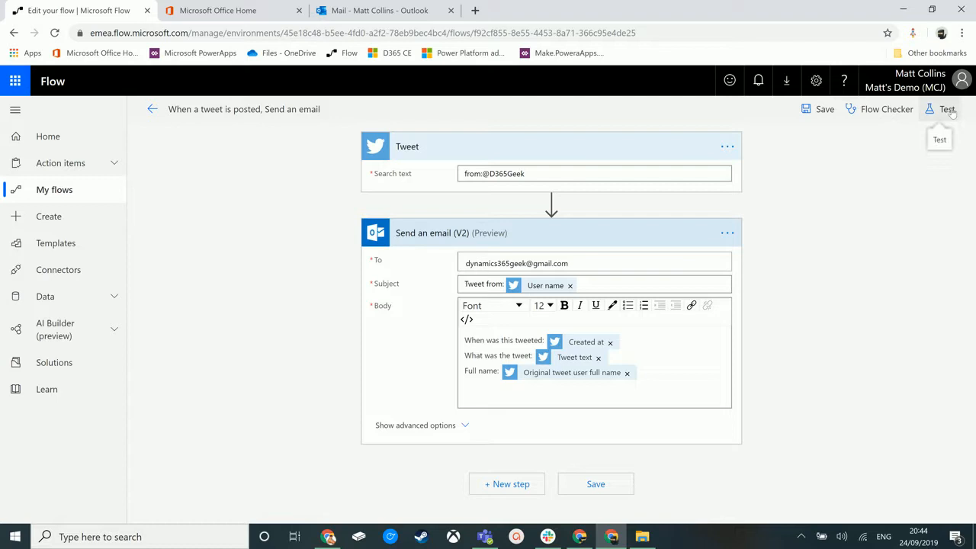
# Save and re-test the flow using data from the Succeeded run four minutes ago
pyautogui.click(946, 109)
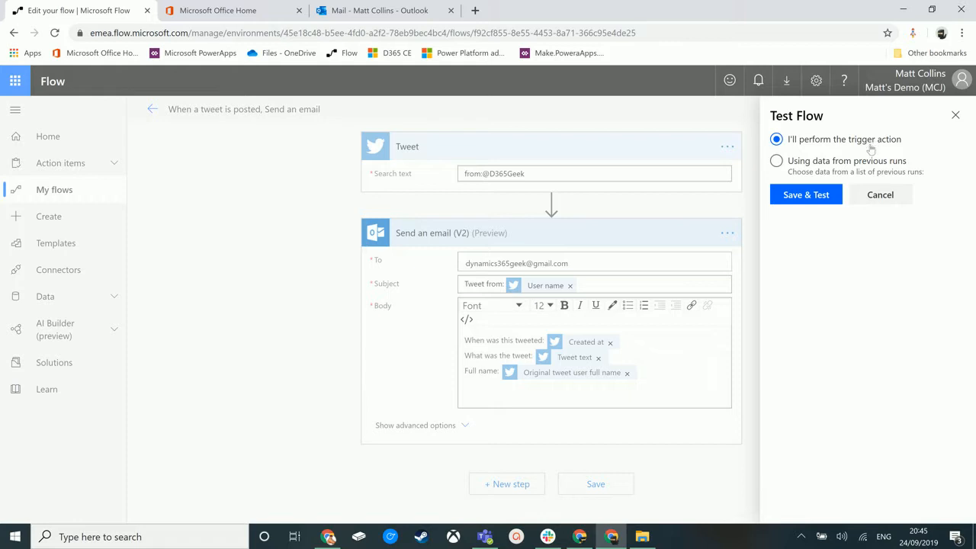
pyautogui.moveTo(818, 170)
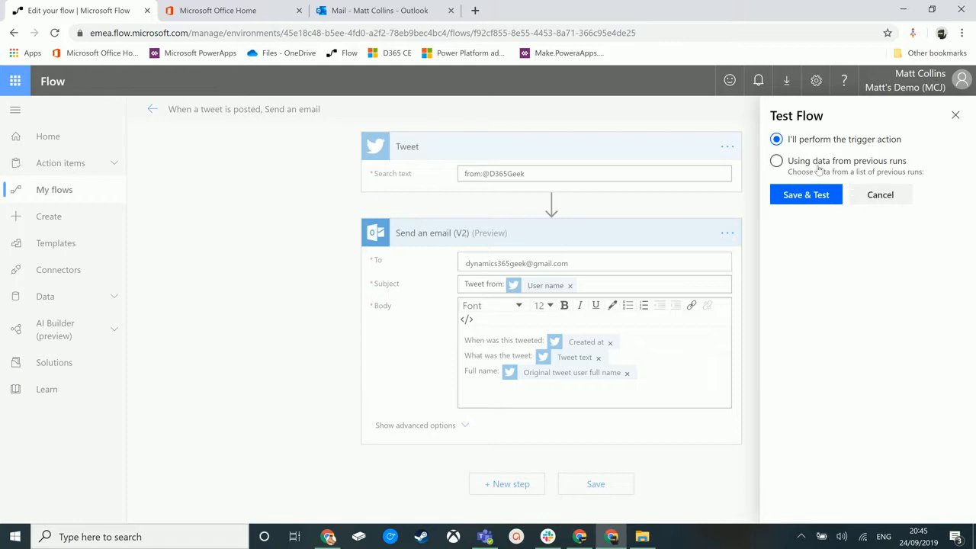
pyautogui.click(776, 160)
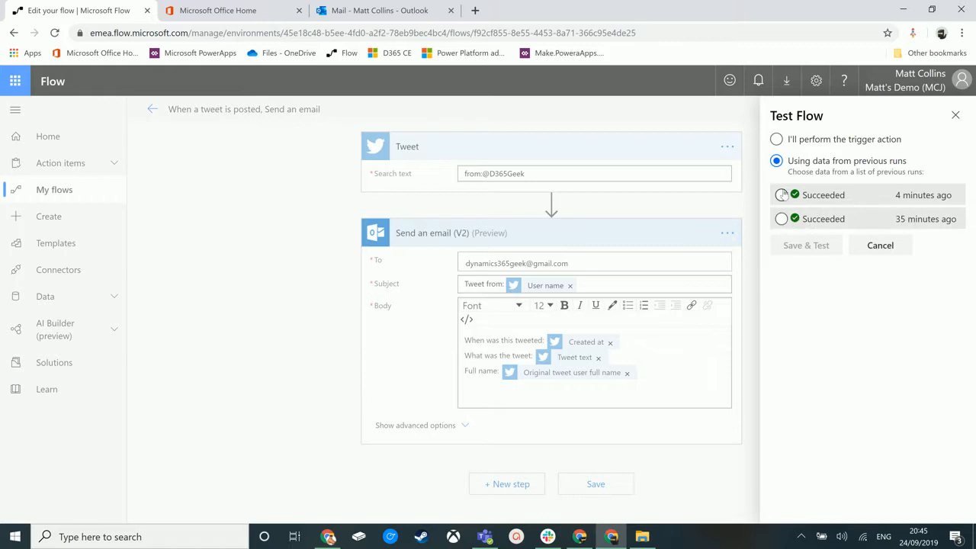
pyautogui.click(781, 194)
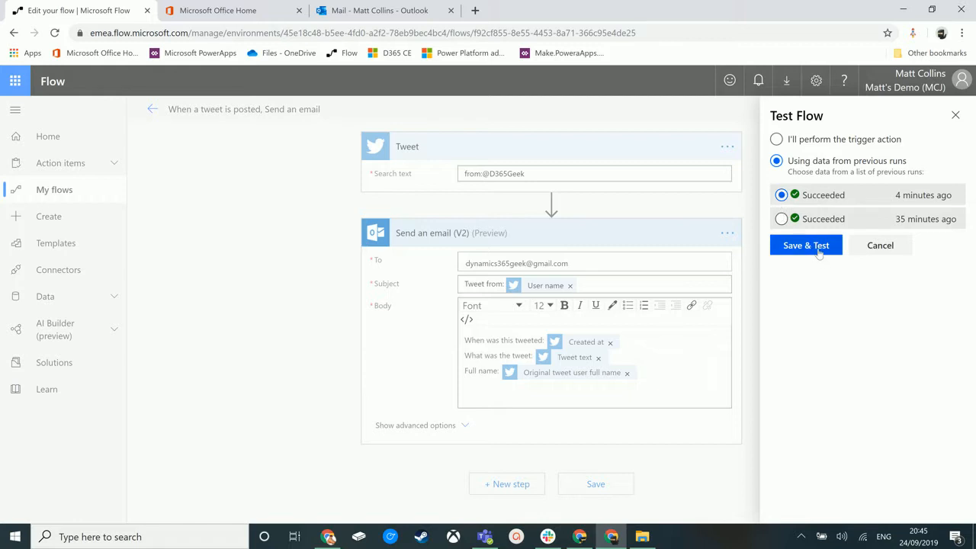
pyautogui.click(806, 245)
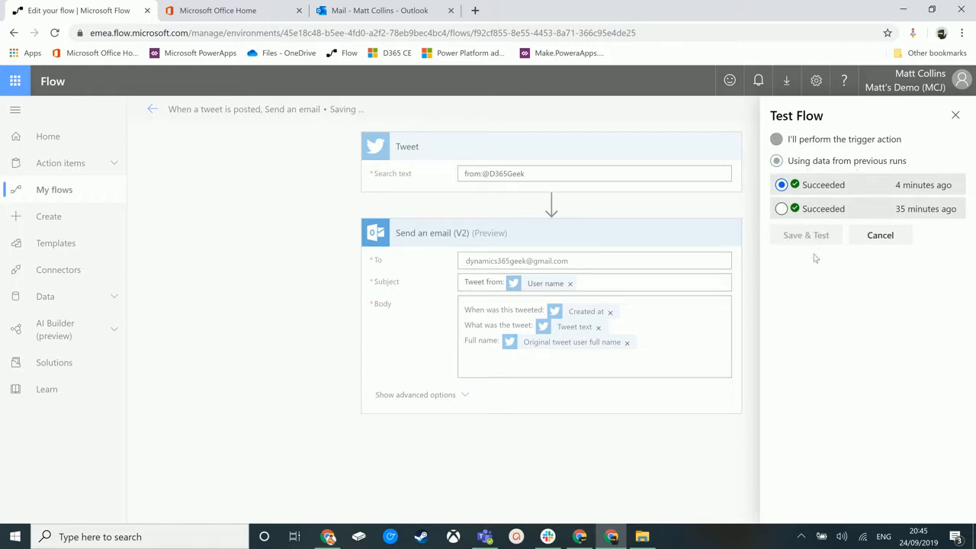
pyautogui.click(805, 235)
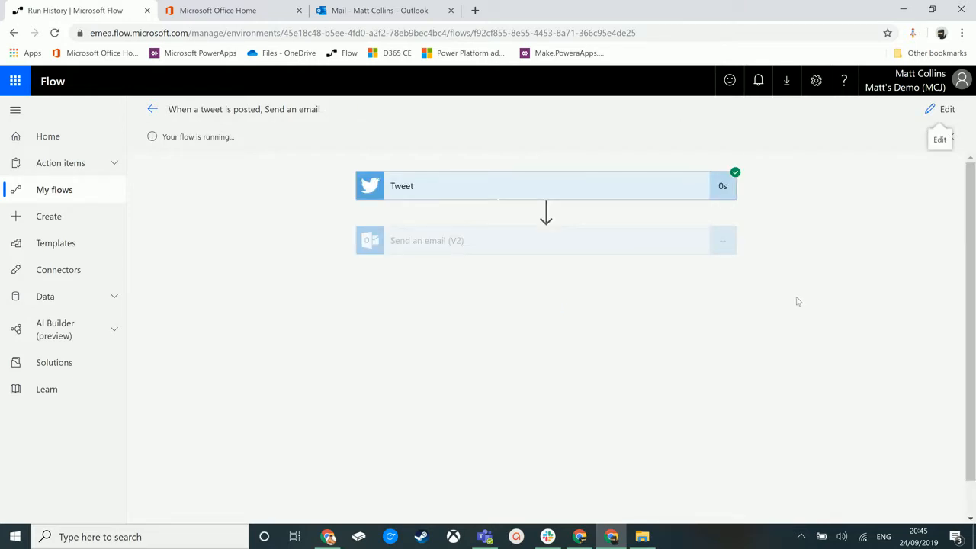
pyautogui.moveTo(732, 198)
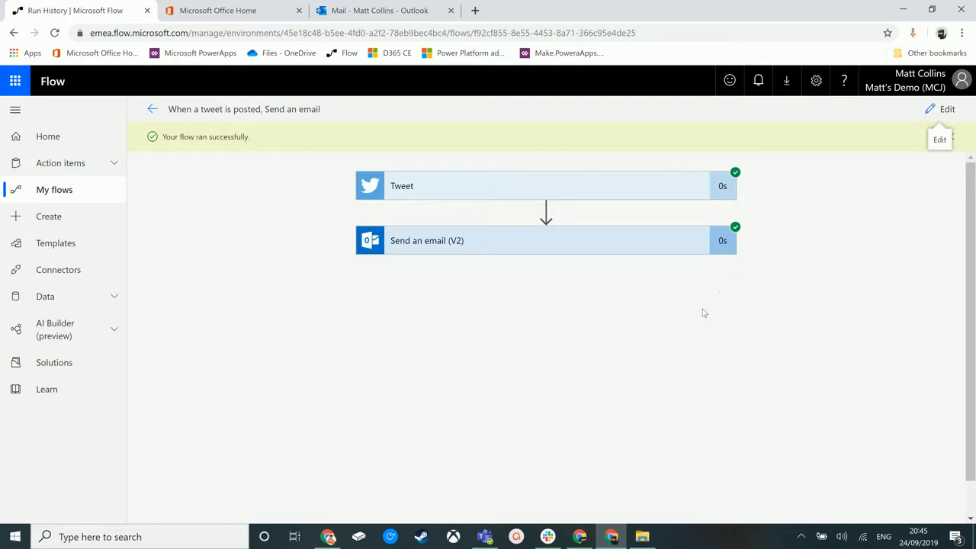
pyautogui.moveTo(721, 313)
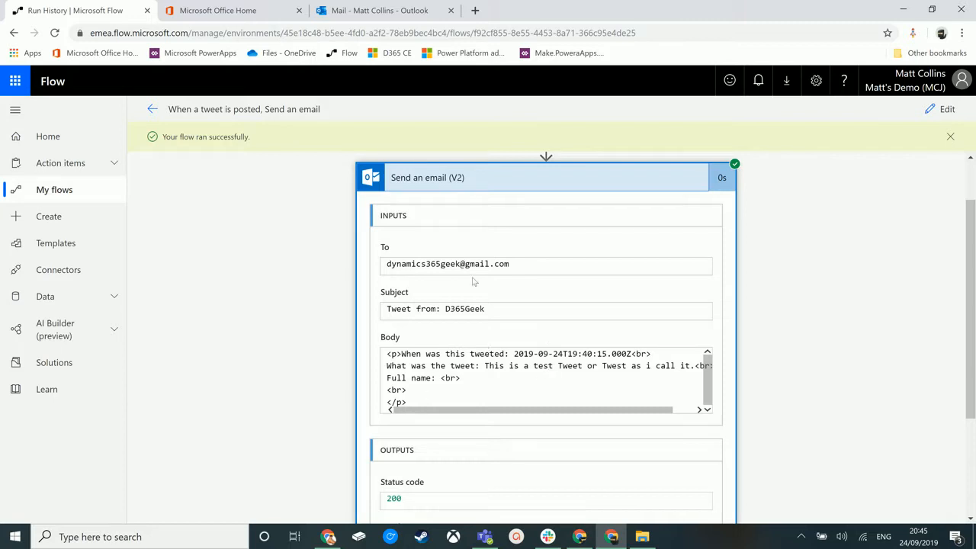
# Switch to the Outlook mailbox tab once the run succeeds
pyautogui.click(374, 10)
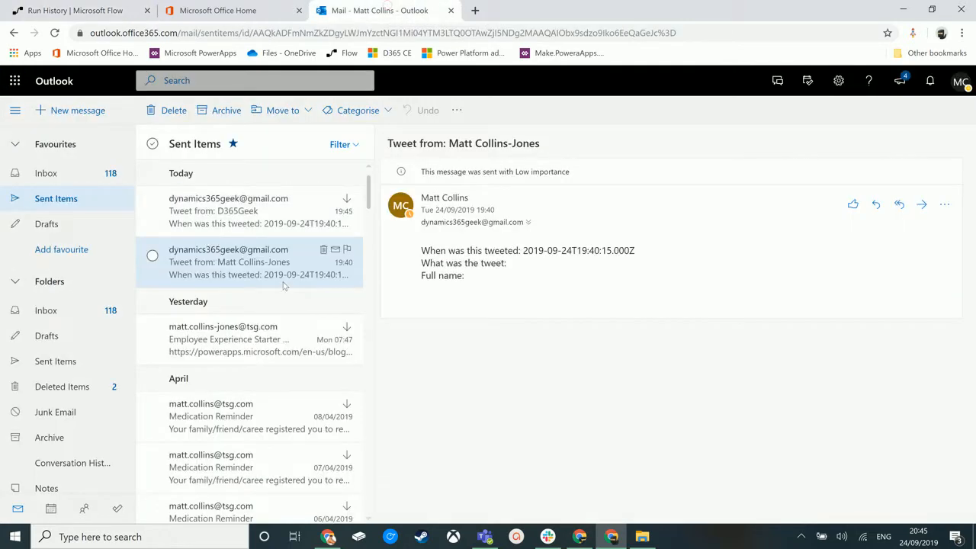
# Open the newest 'Tweet from: D365Geek' email, then return to the Flow tab
pyautogui.click(228, 210)
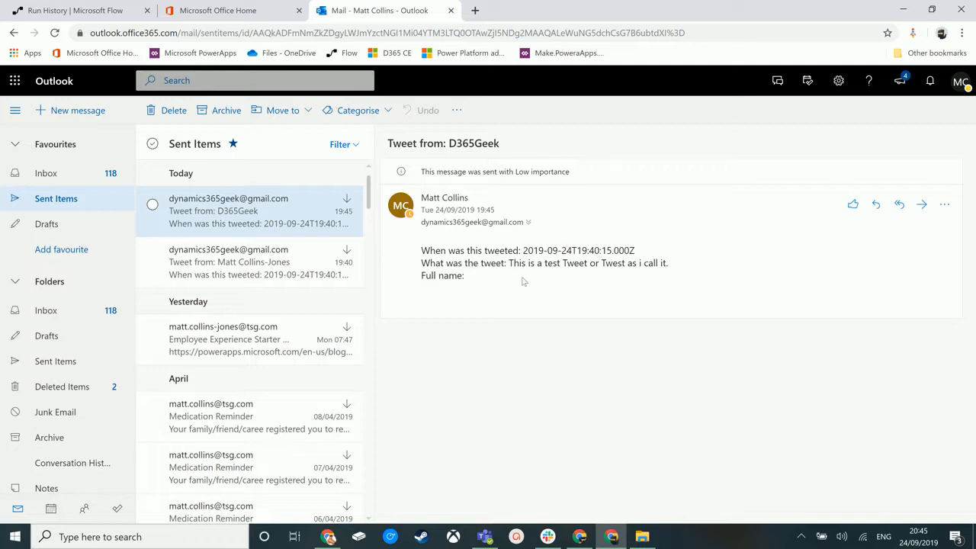
pyautogui.moveTo(516, 276)
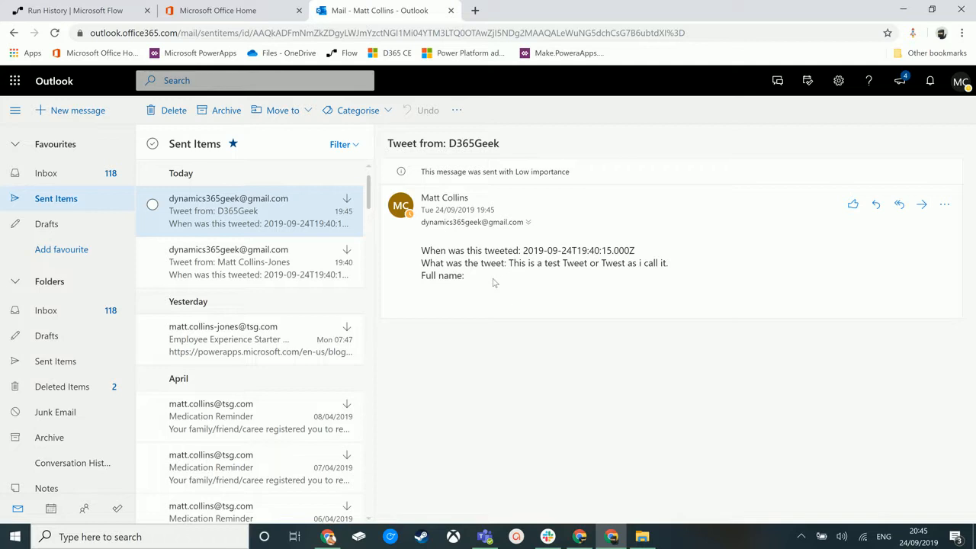
pyautogui.moveTo(429, 153)
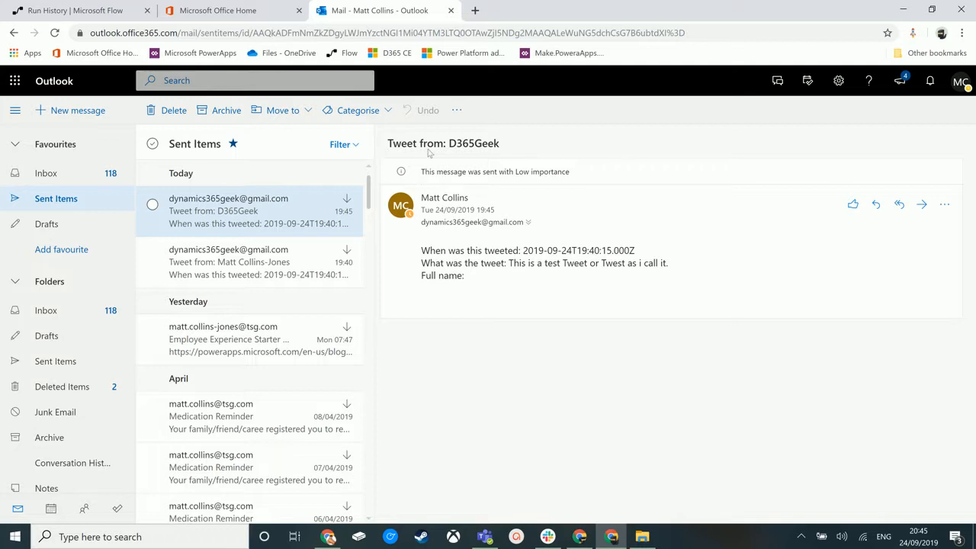
pyautogui.click(76, 10)
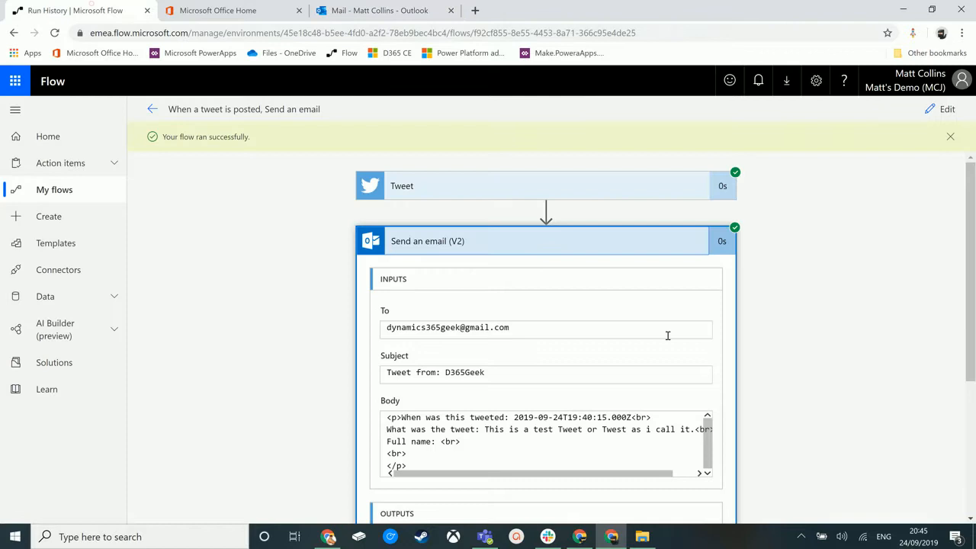
# Return from the run history to the tweet-to-email flow's designer
pyautogui.click(947, 109)
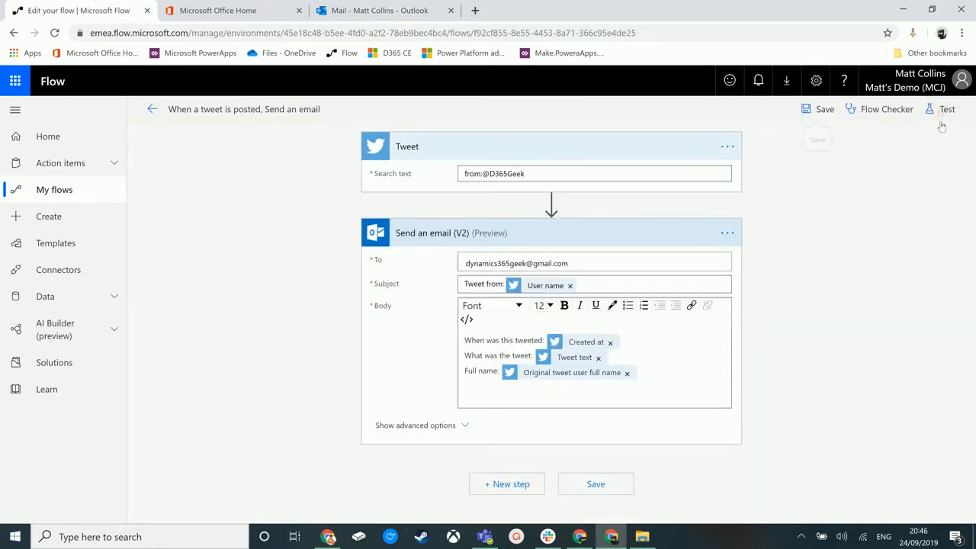
pyautogui.moveTo(613, 373)
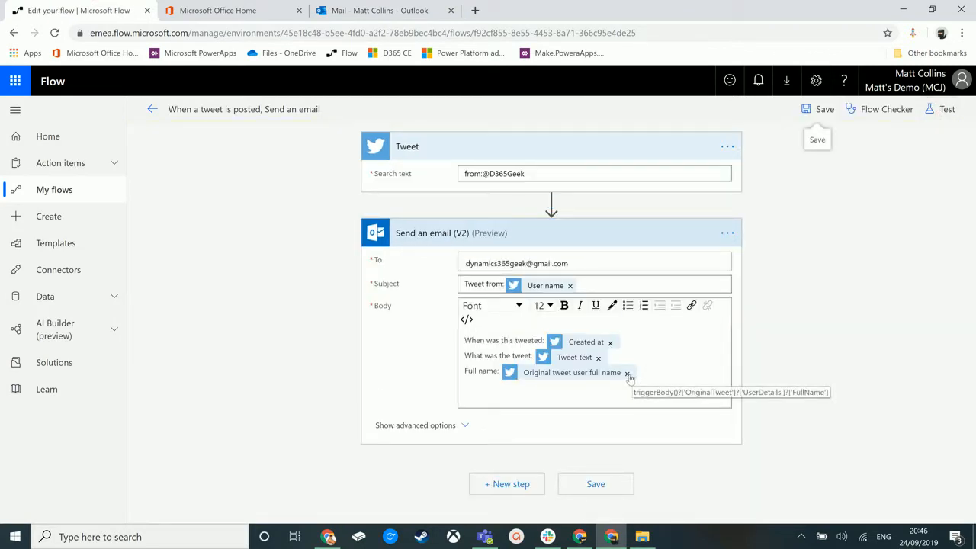
pyautogui.moveTo(674, 359)
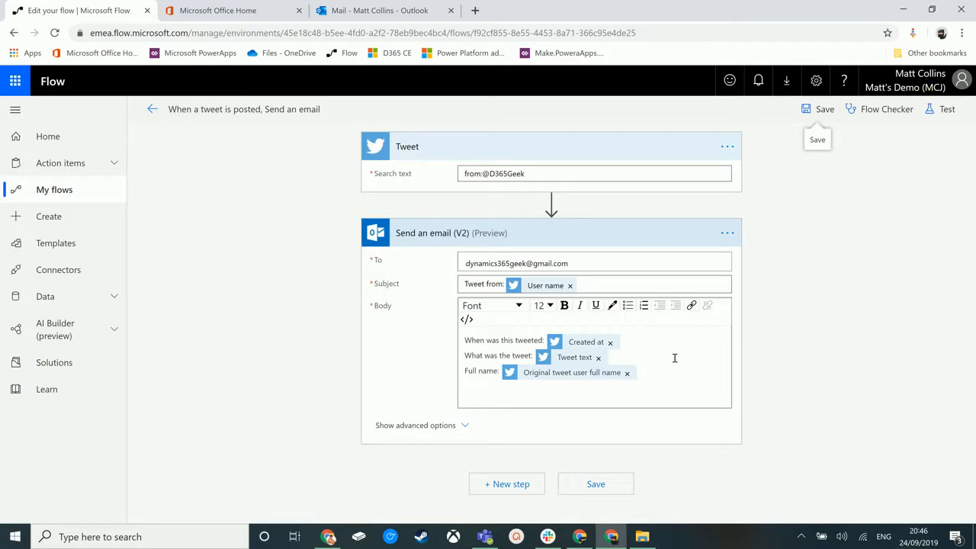